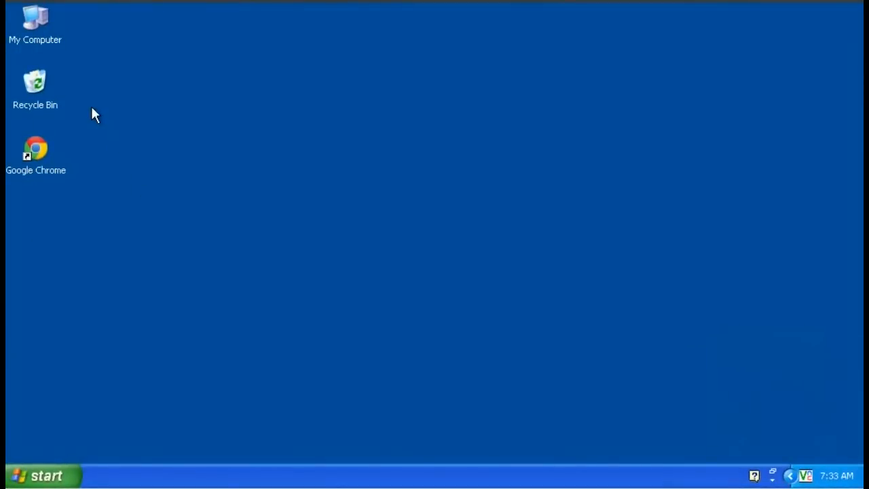
pyautogui.moveTo(35, 152)
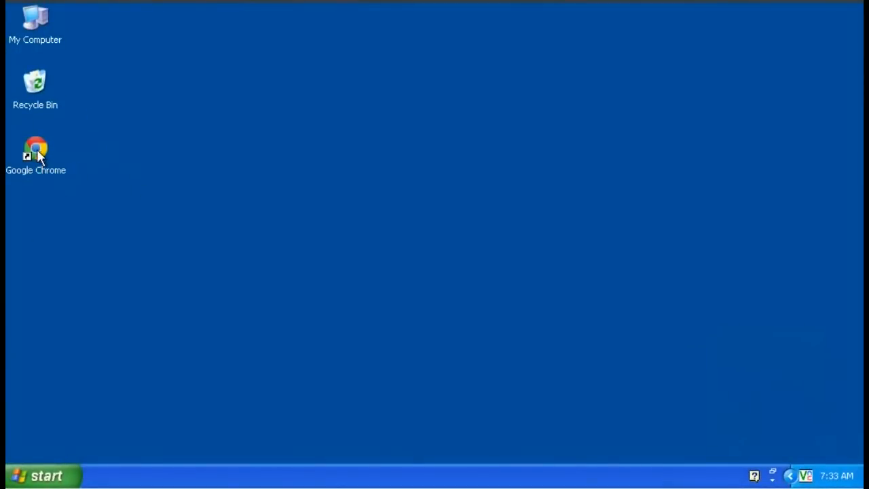
# Launch Google Chrome and enter cygwin.com in the address bar
pyautogui.doubleClick(35, 149)
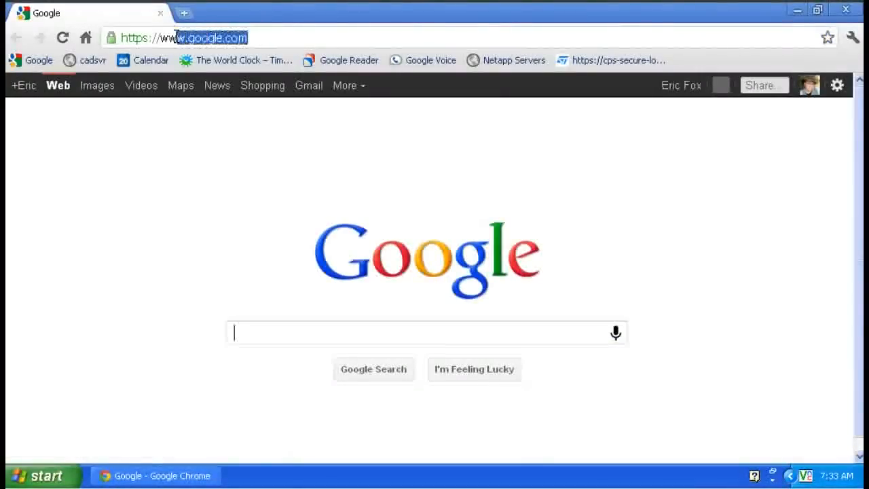
pyautogui.moveTo(110, 38)
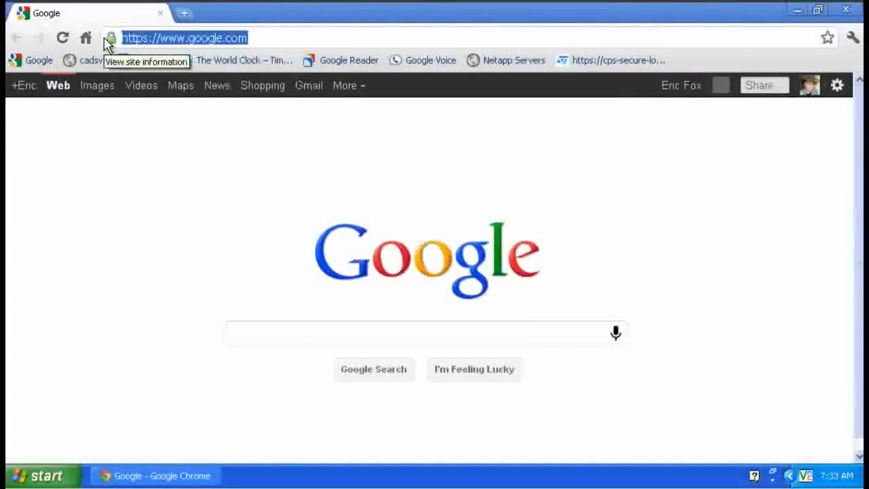
pyautogui.write('cygwin.com')
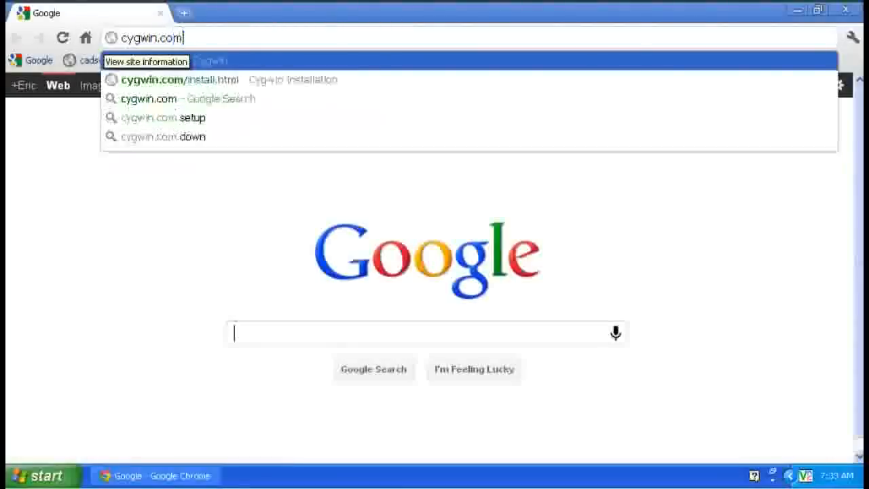
# Load cygwin.com, go to Install Cygwin and save setup.exe to the Desktop
pyautogui.press('Return')
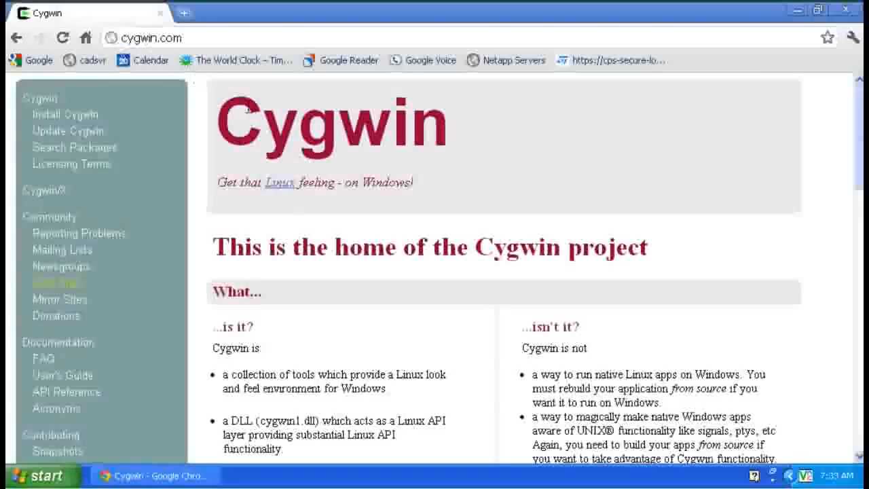
pyautogui.moveTo(148, 127)
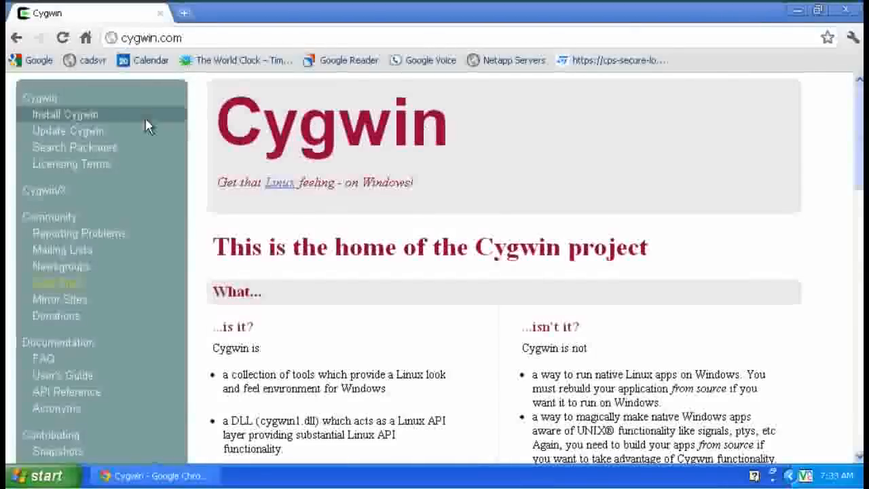
pyautogui.click(66, 114)
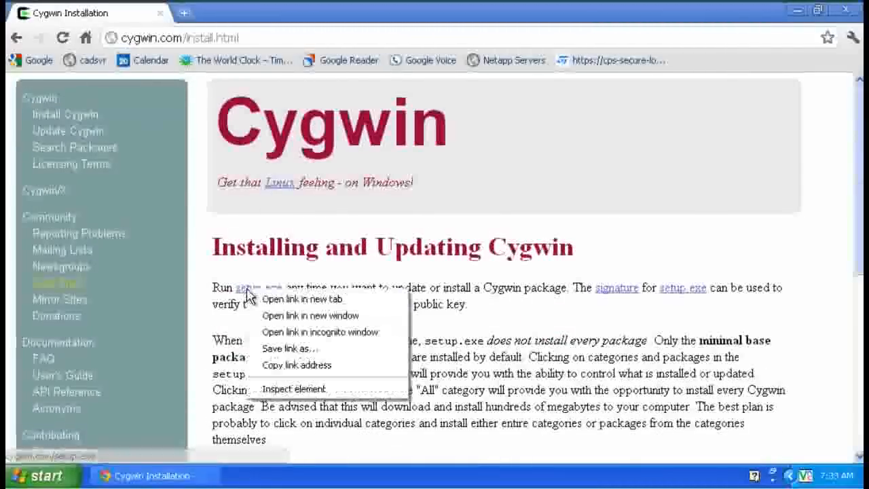
pyautogui.moveTo(288, 347)
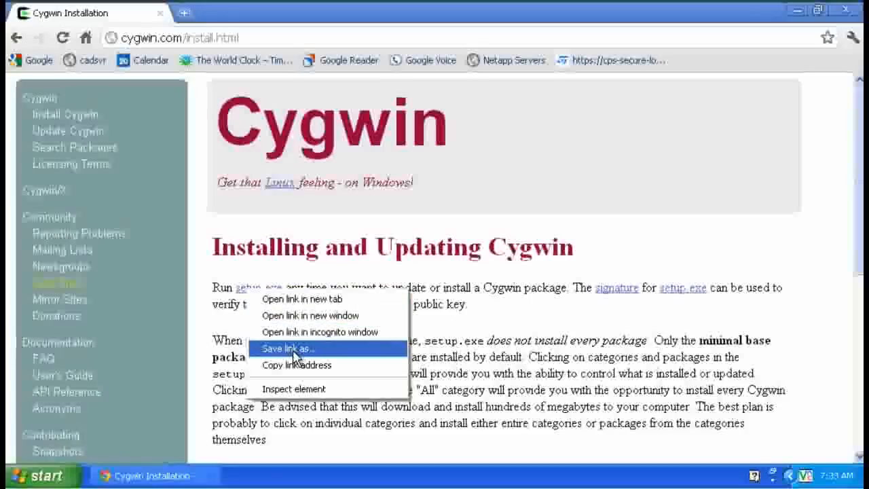
pyautogui.click(288, 348)
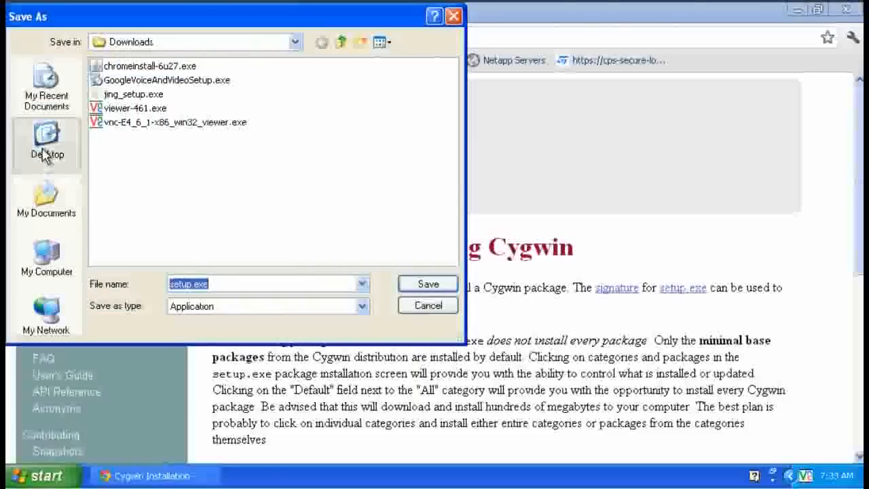
pyautogui.click(426, 283)
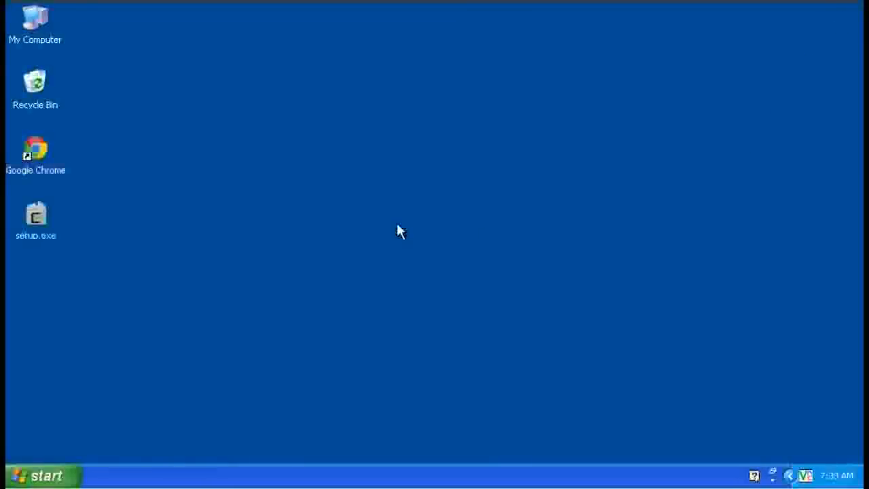
pyautogui.moveTo(55, 220)
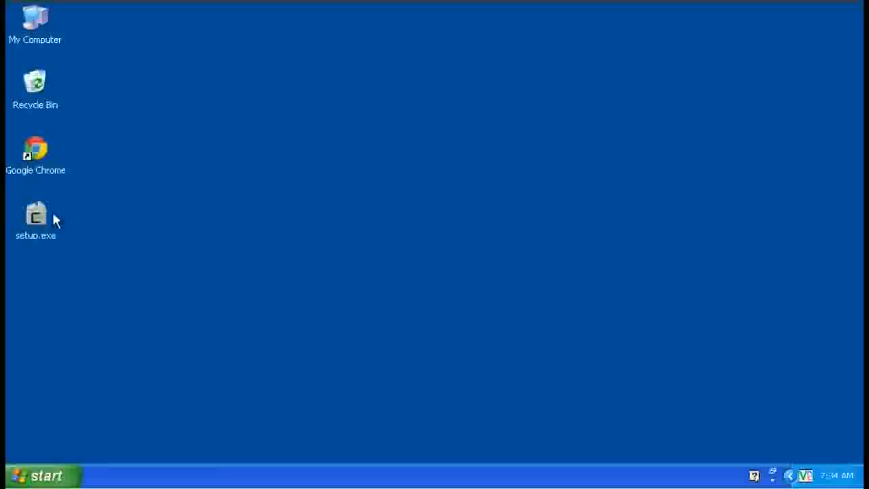
# Run setup.exe, install from Internet into C:\cygwin with the default package directory
pyautogui.doubleClick(35, 215)
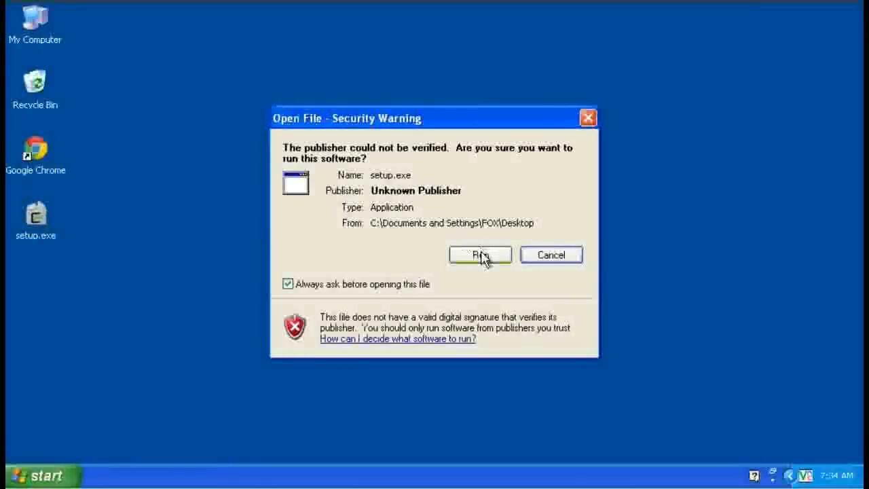
pyautogui.click(480, 255)
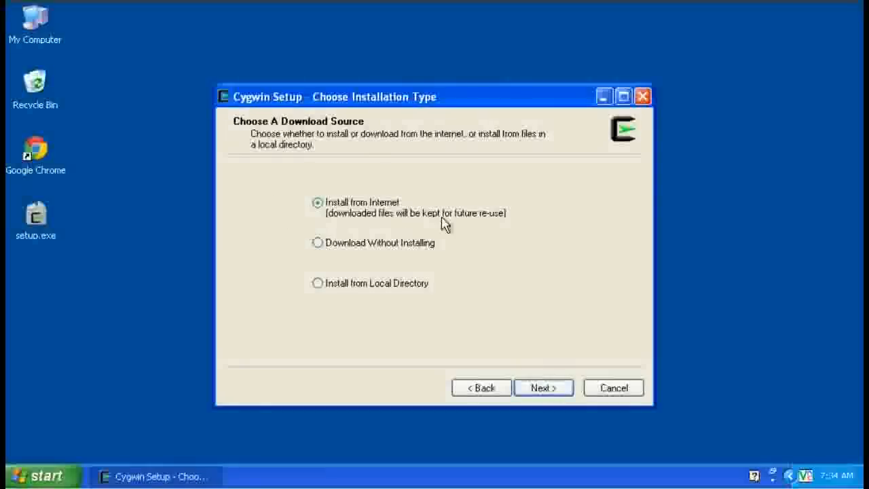
pyautogui.click(543, 387)
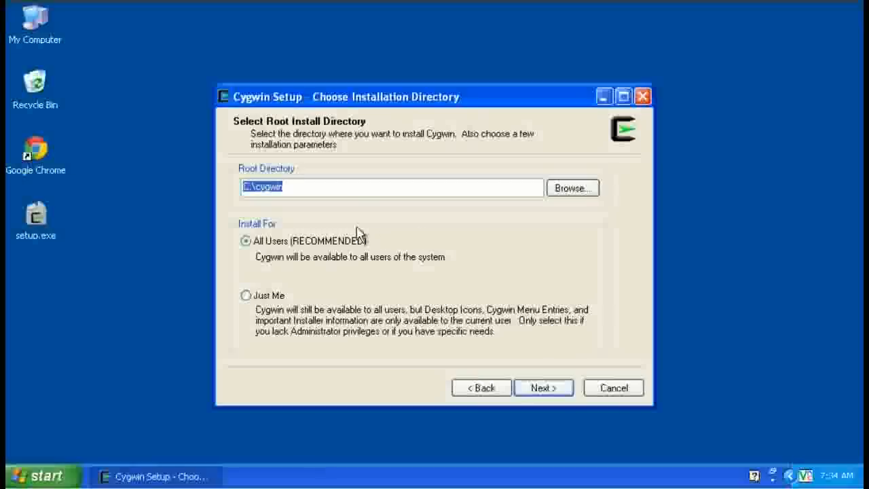
pyautogui.moveTo(265, 206)
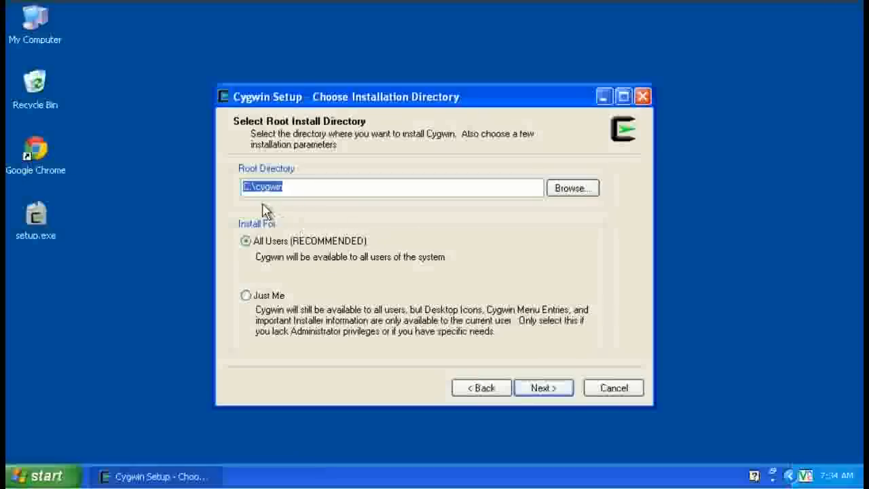
pyautogui.moveTo(305, 206)
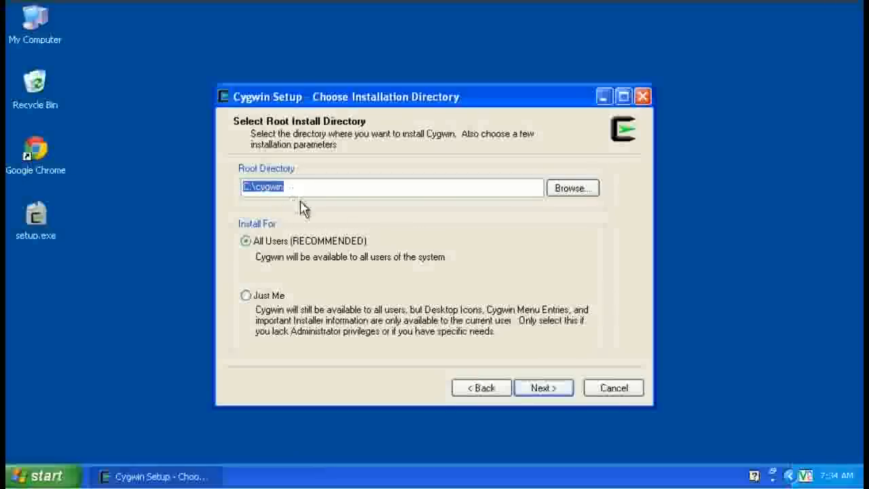
pyautogui.click(543, 387)
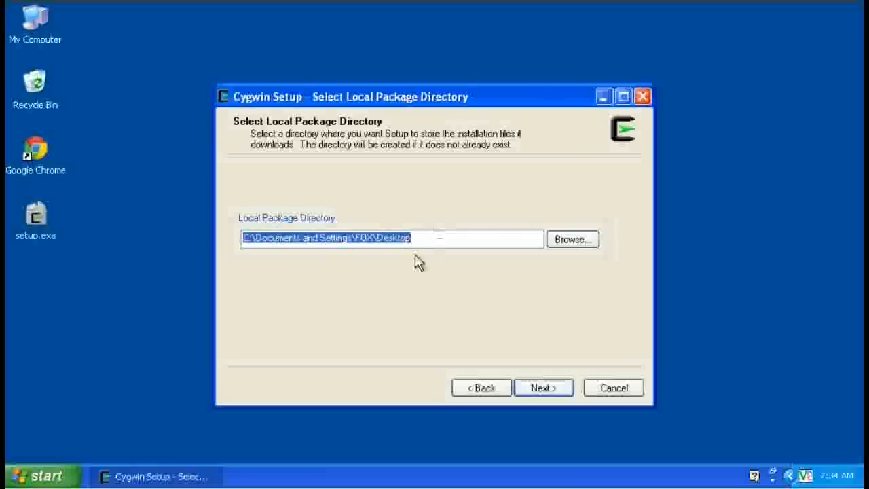
pyautogui.moveTo(84, 288)
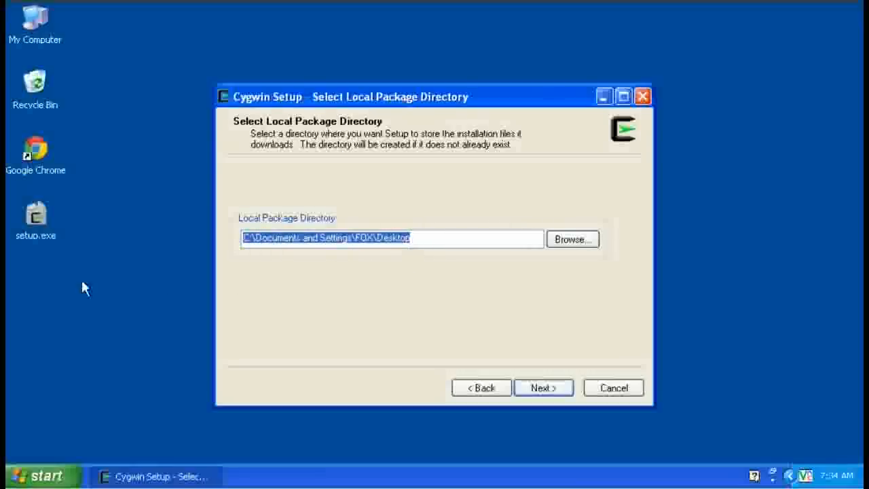
pyautogui.click(543, 387)
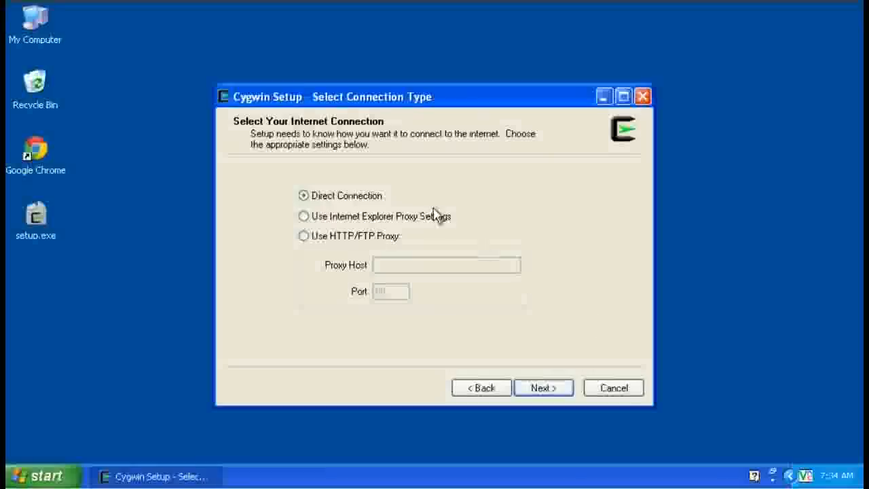
pyautogui.moveTo(382, 187)
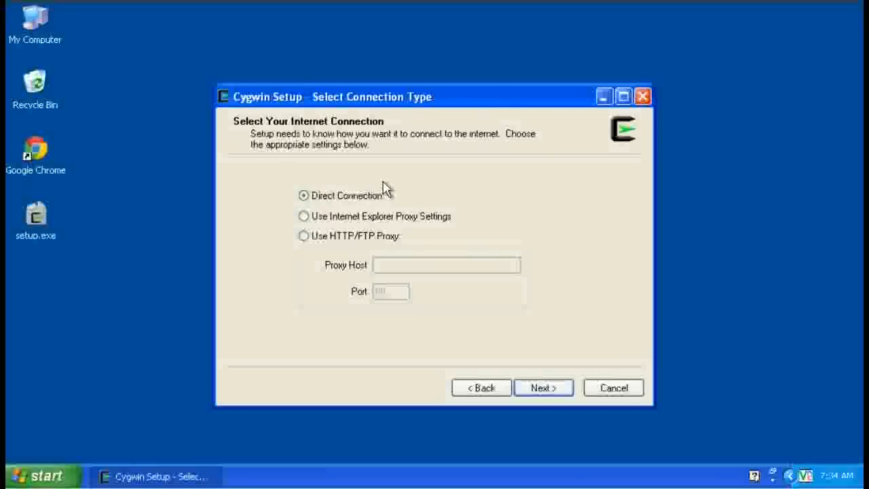
pyautogui.moveTo(340, 216)
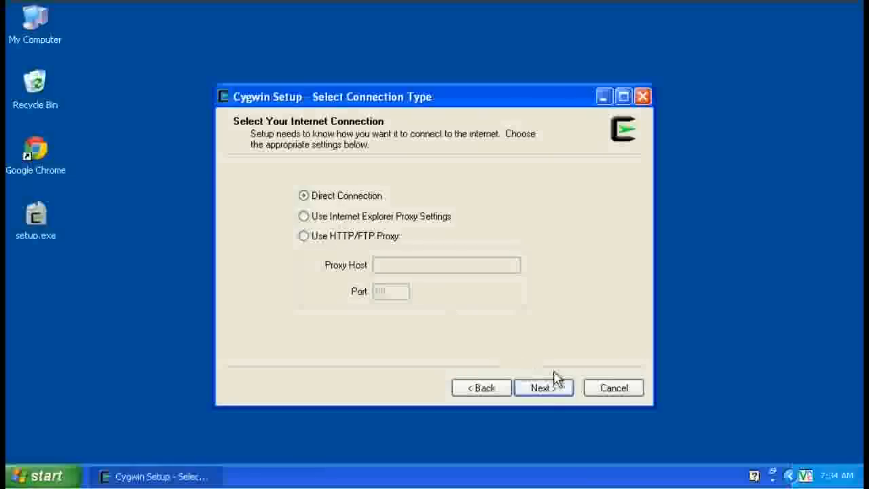
# Keep a direct connection and choose ftp://mirrors.kernel.org as the download site
pyautogui.click(543, 387)
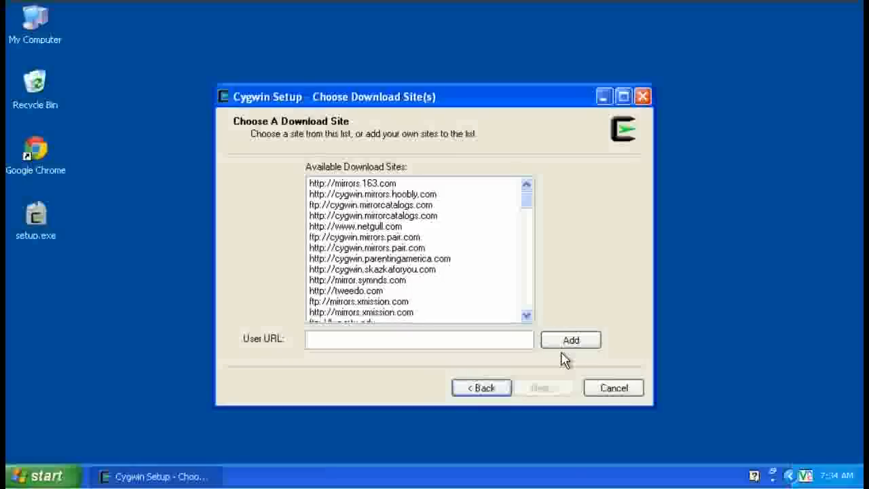
pyautogui.moveTo(540, 339)
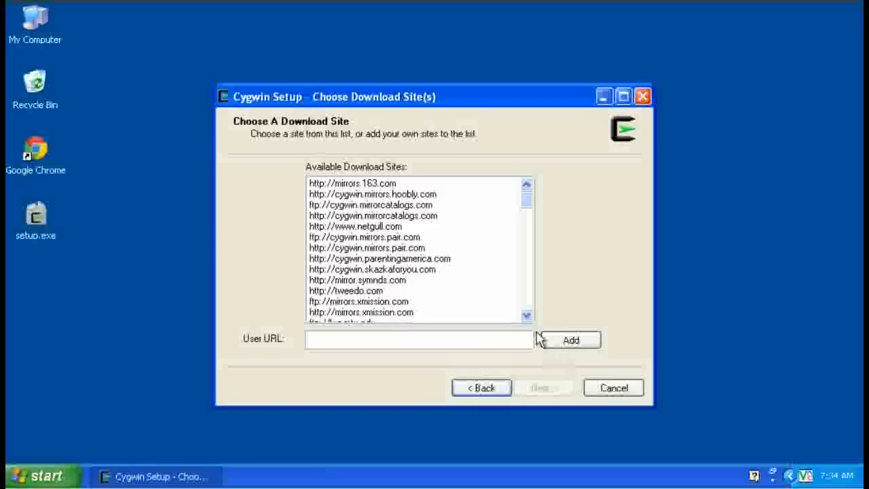
pyautogui.scroll(-3)
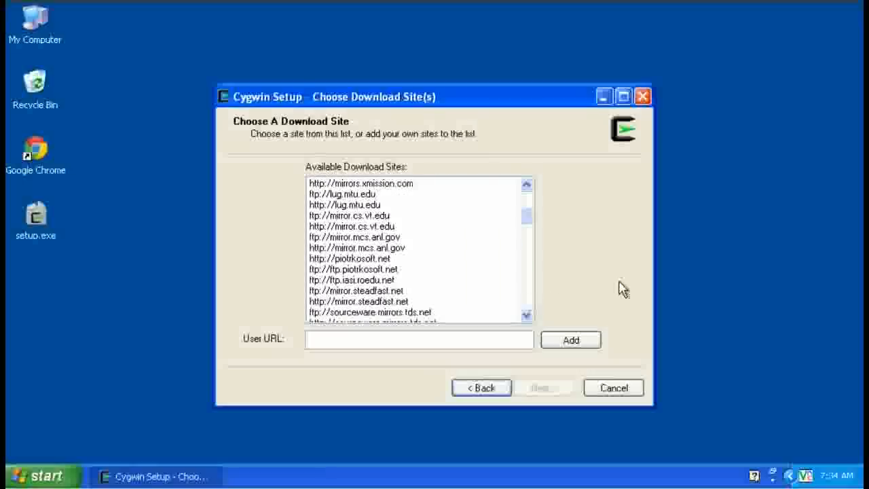
pyautogui.scroll(-3)
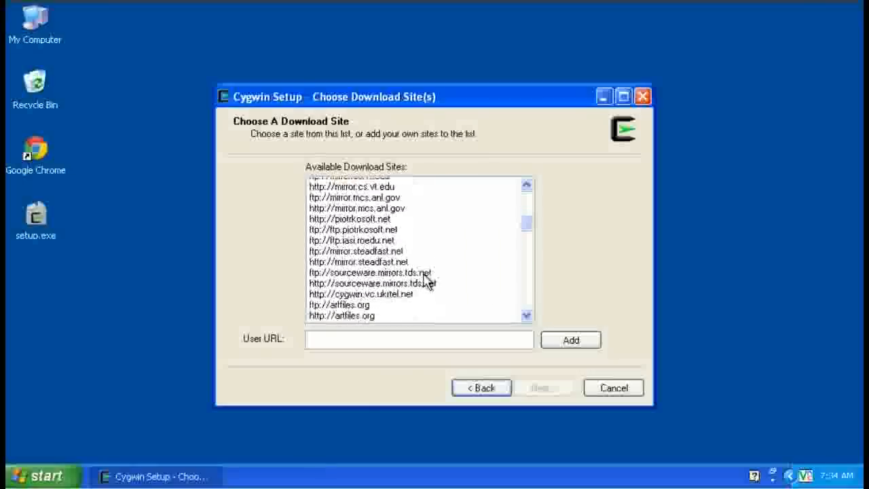
pyautogui.scroll(-3)
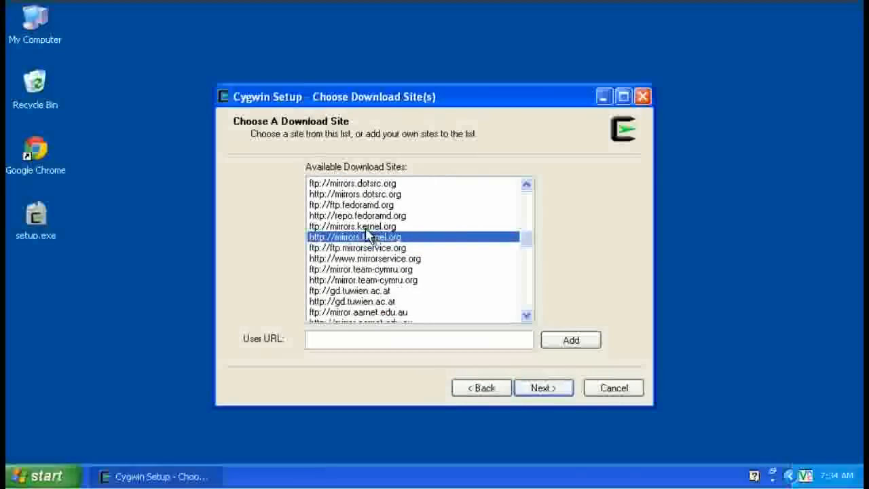
pyautogui.click(352, 225)
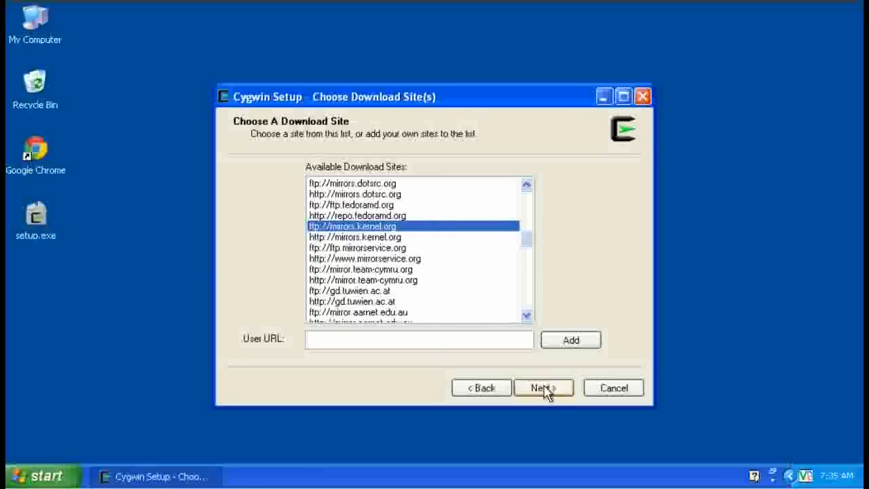
pyautogui.click(543, 386)
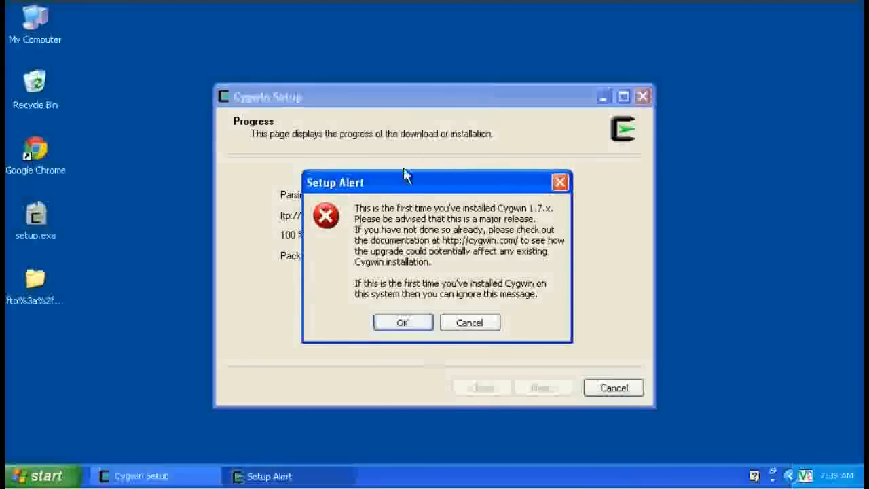
pyautogui.moveTo(777, 225)
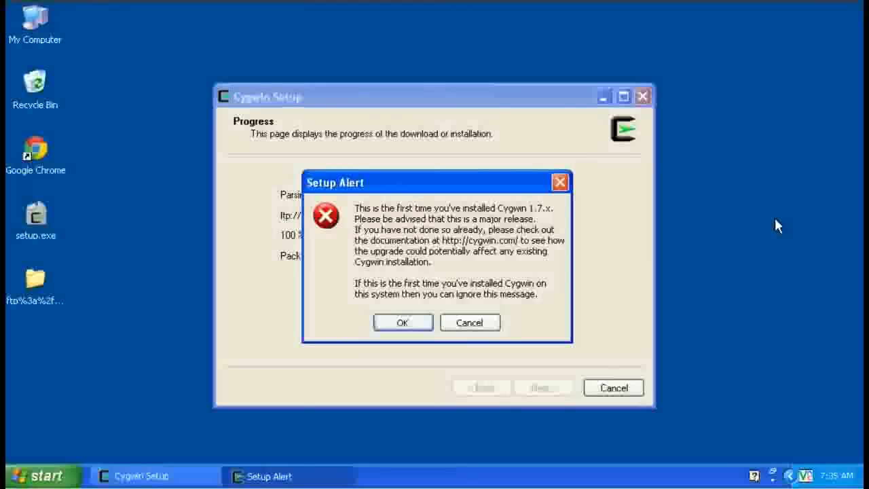
pyautogui.moveTo(558, 284)
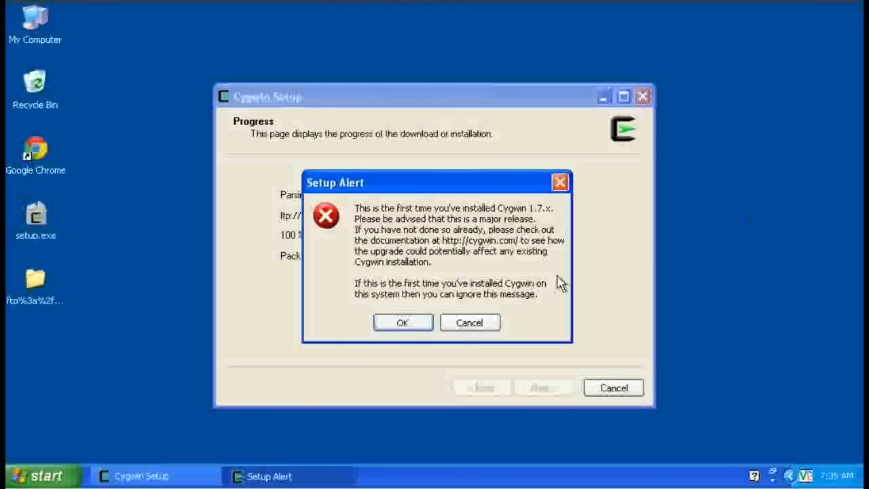
# Acknowledge the first-time install Setup Alert to reach the package list
pyautogui.click(402, 322)
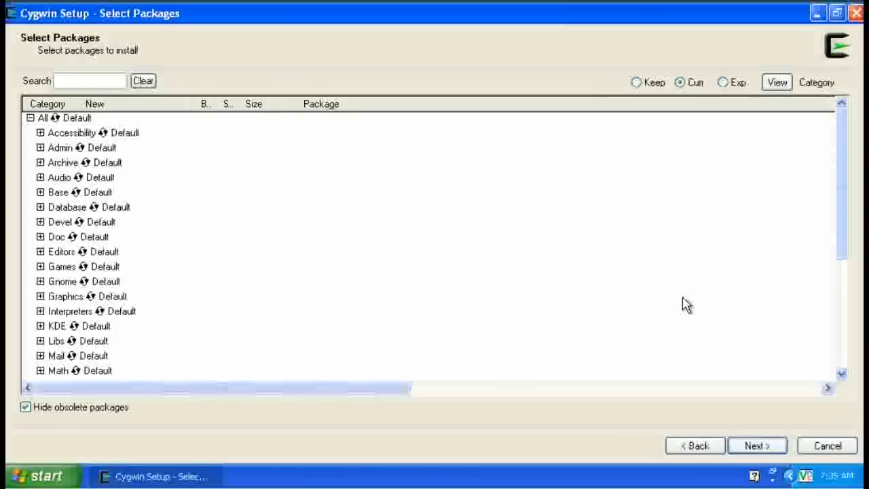
pyautogui.moveTo(65, 329)
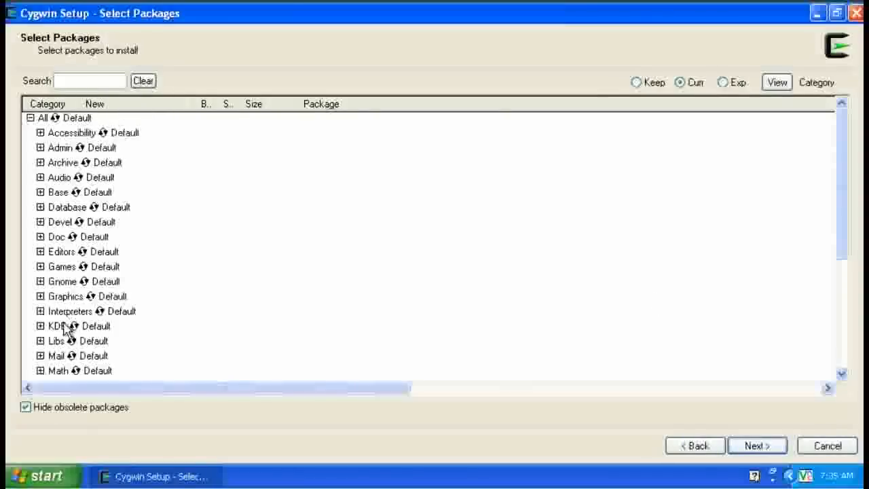
# Scroll the expanded Net category down until the rsync package is visible
pyautogui.scroll(-3)
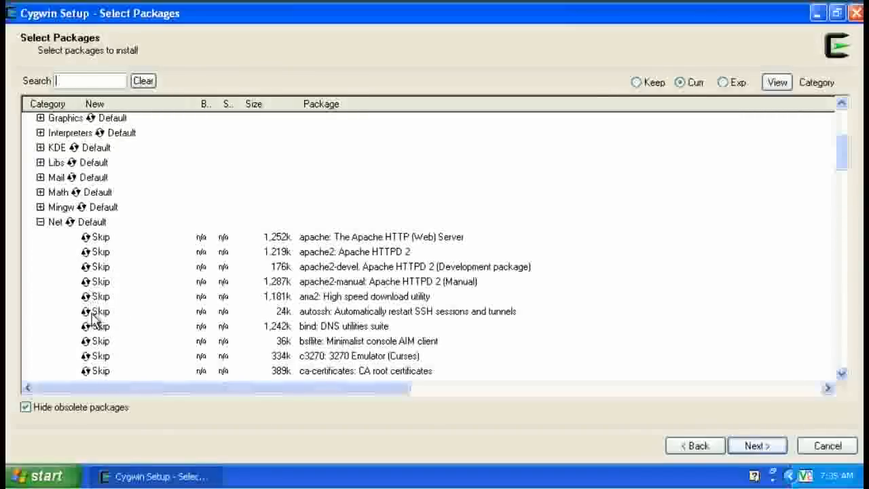
pyautogui.scroll(-3)
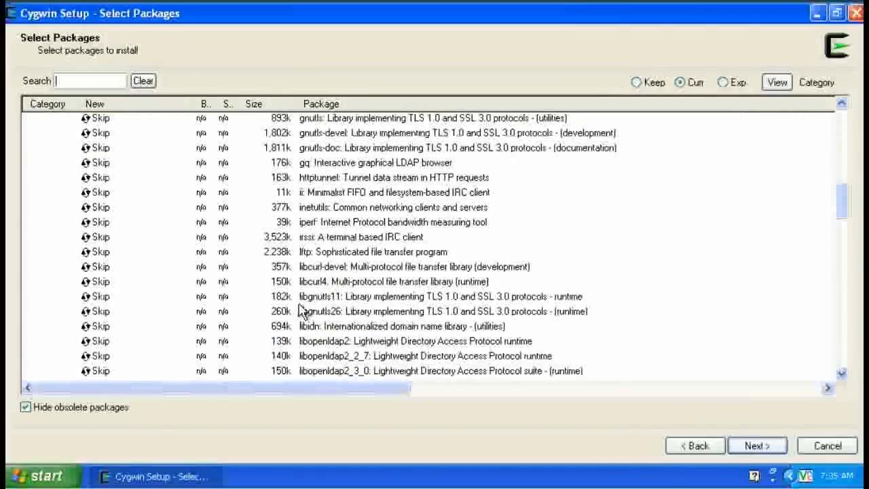
pyautogui.scroll(-3)
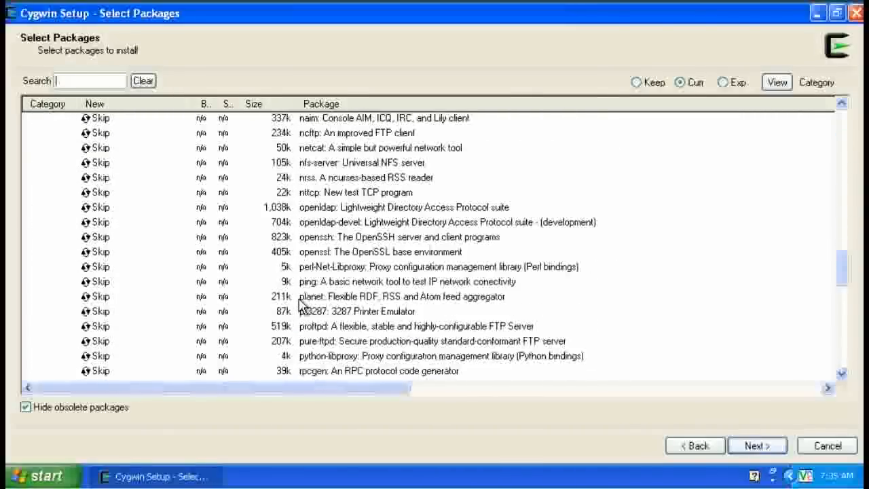
pyautogui.scroll(-3)
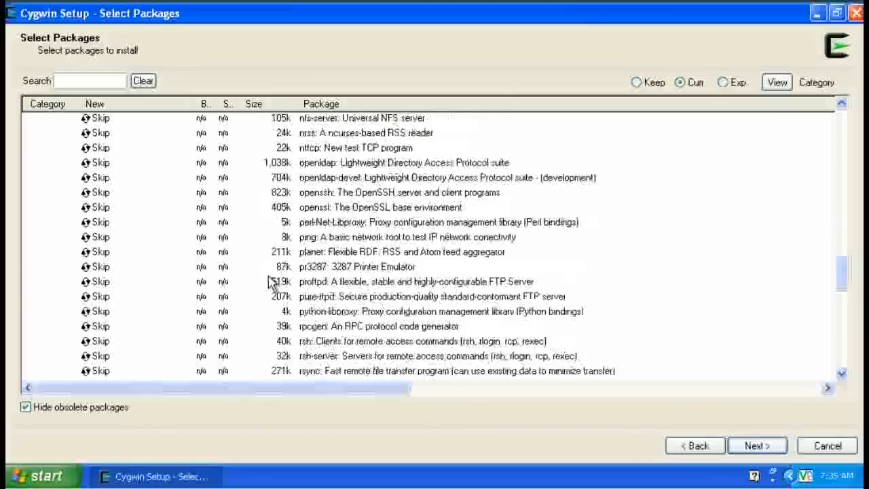
pyautogui.scroll(-3)
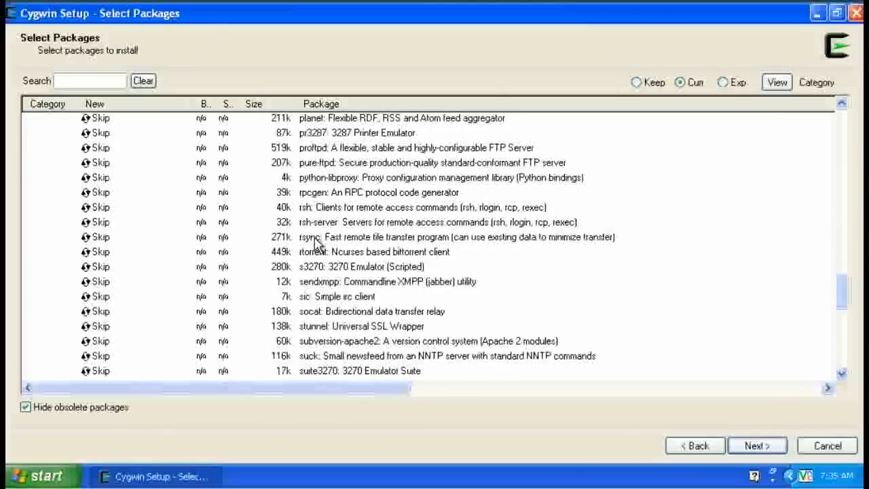
# Mark rsync 3.0.9-1 for installation and proceed with the install
pyautogui.click(99, 236)
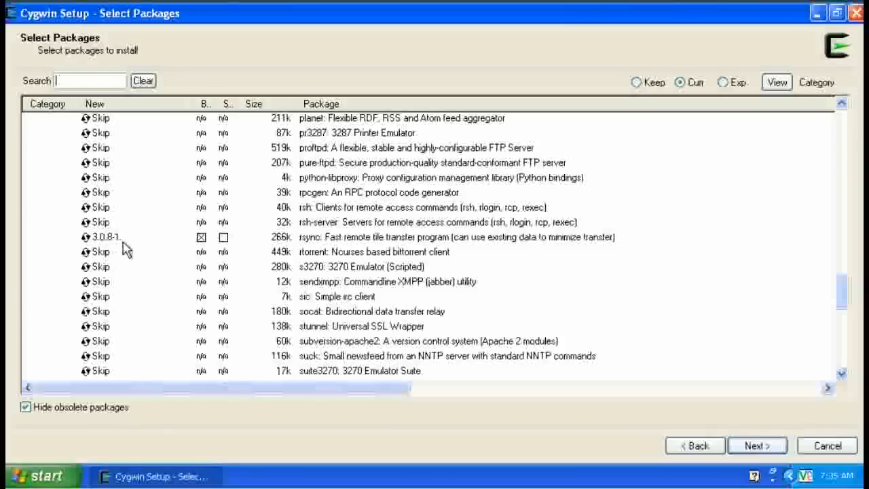
pyautogui.click(102, 236)
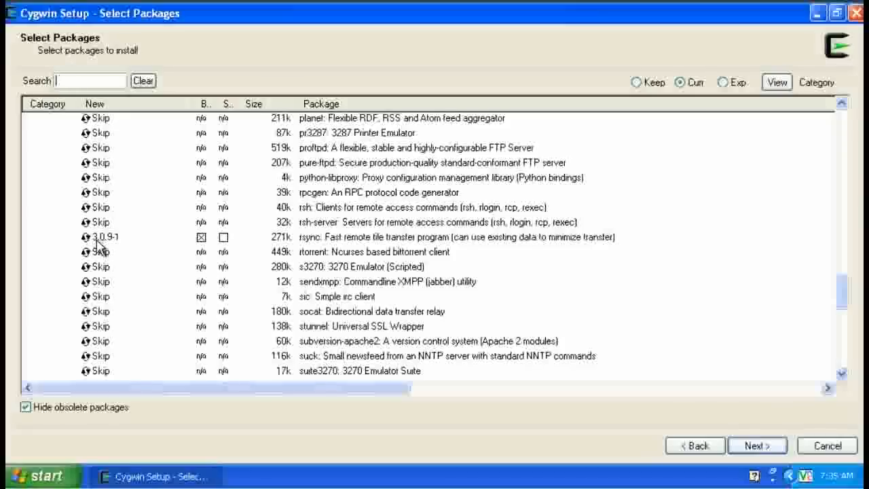
pyautogui.moveTo(434, 261)
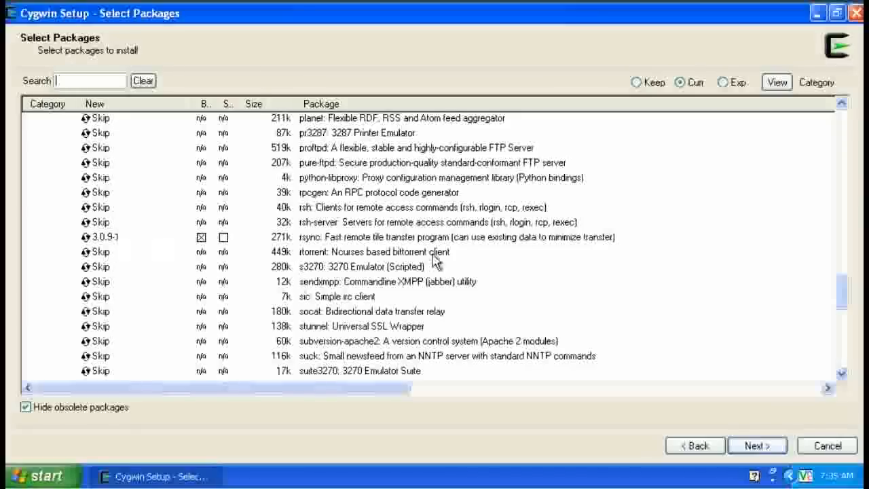
pyautogui.moveTo(754, 448)
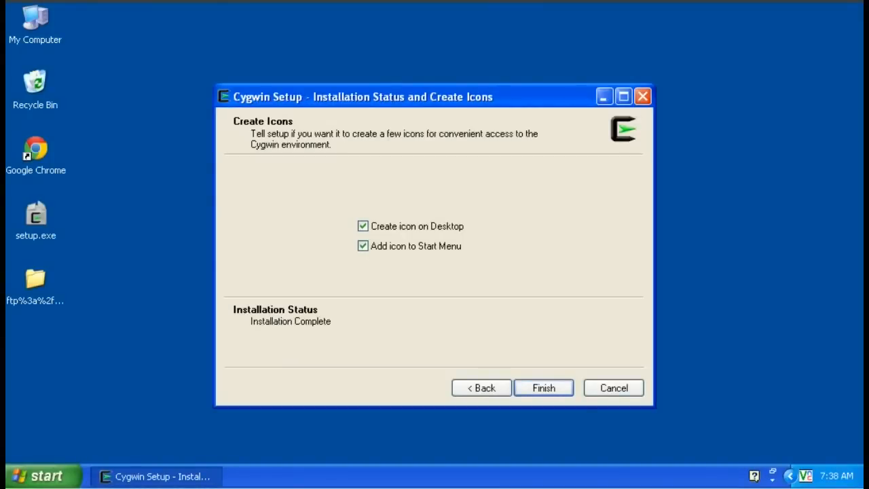
pyautogui.moveTo(339, 225)
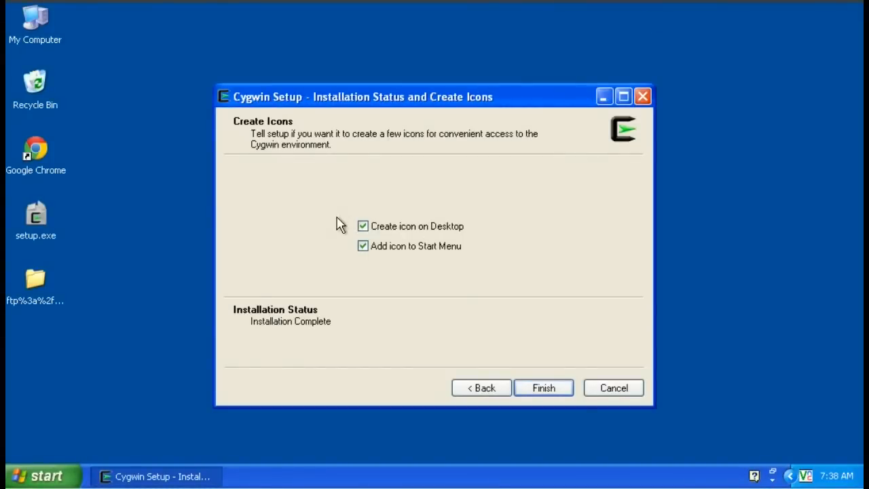
pyautogui.moveTo(340, 231)
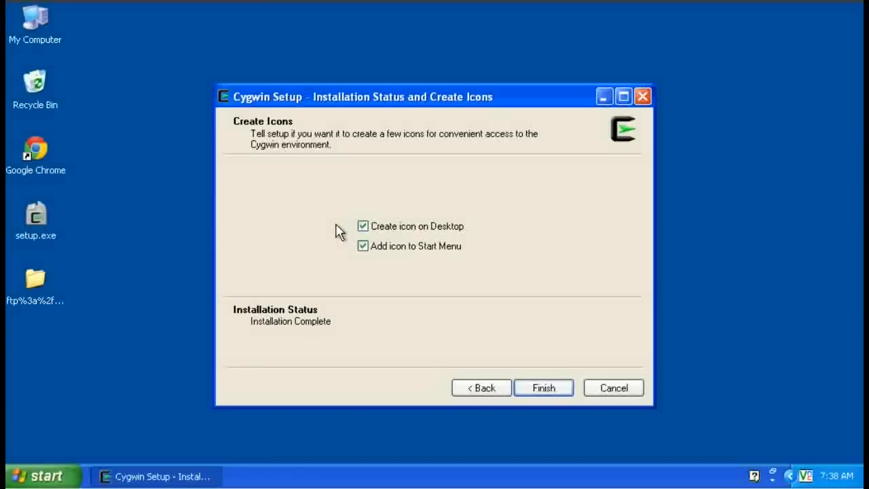
# Uncheck 'Create icon on Desktop', keep the Start Menu icon, and finish setup
pyautogui.click(363, 226)
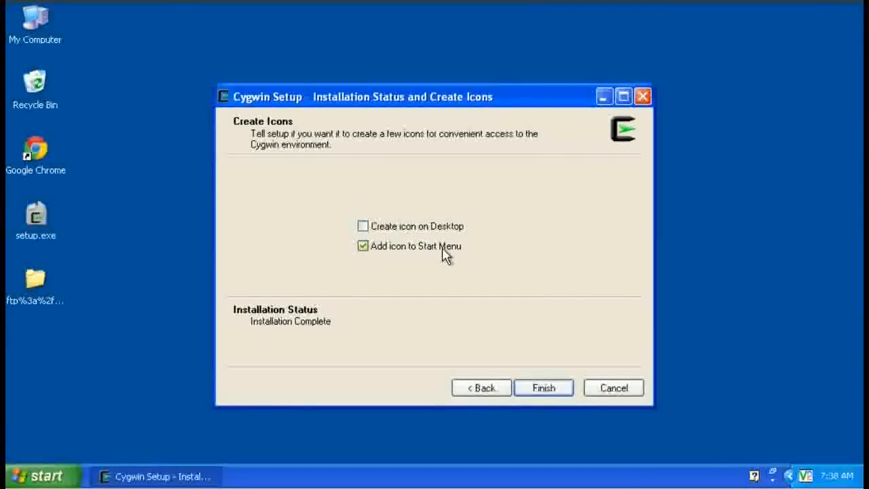
pyautogui.moveTo(437, 257)
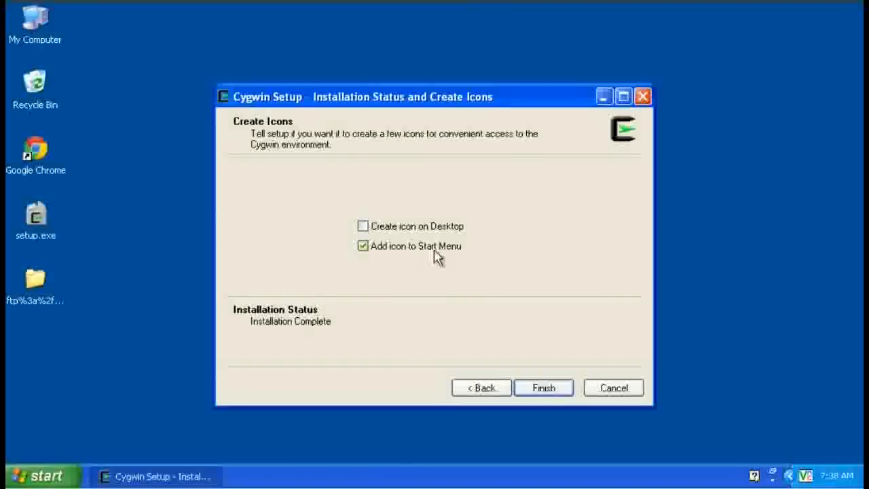
pyautogui.moveTo(415, 272)
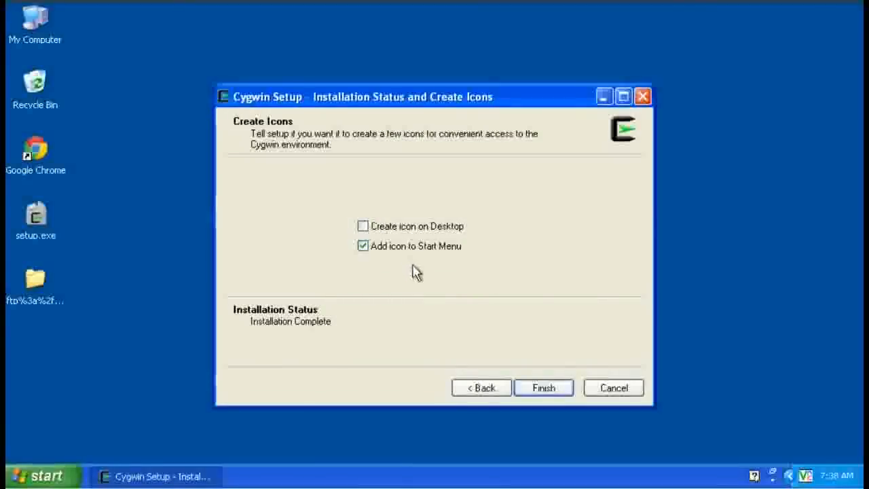
pyautogui.click(543, 388)
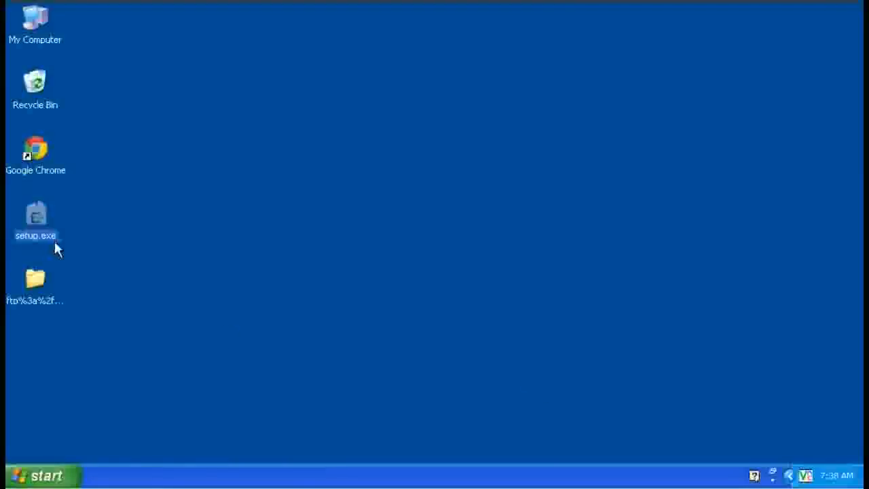
pyautogui.moveTo(15, 201)
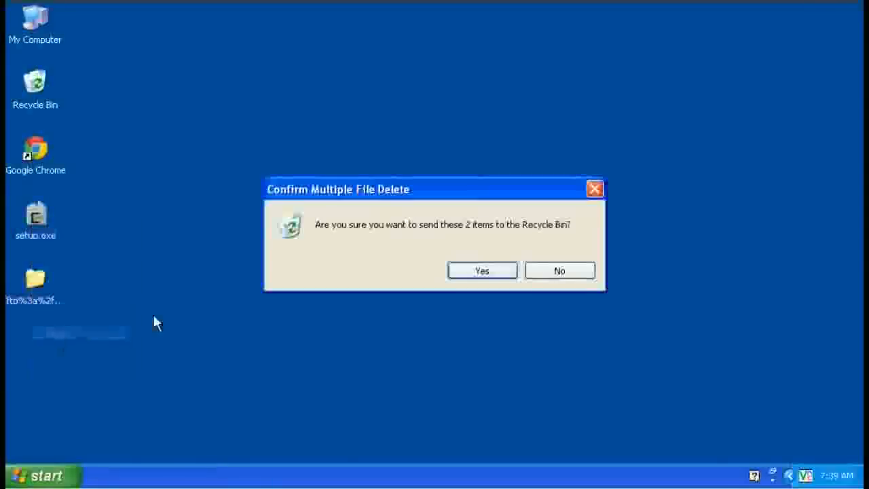
# Confirm sending setup.exe and the ftp folder to the Recycle Bin
pyautogui.click(481, 270)
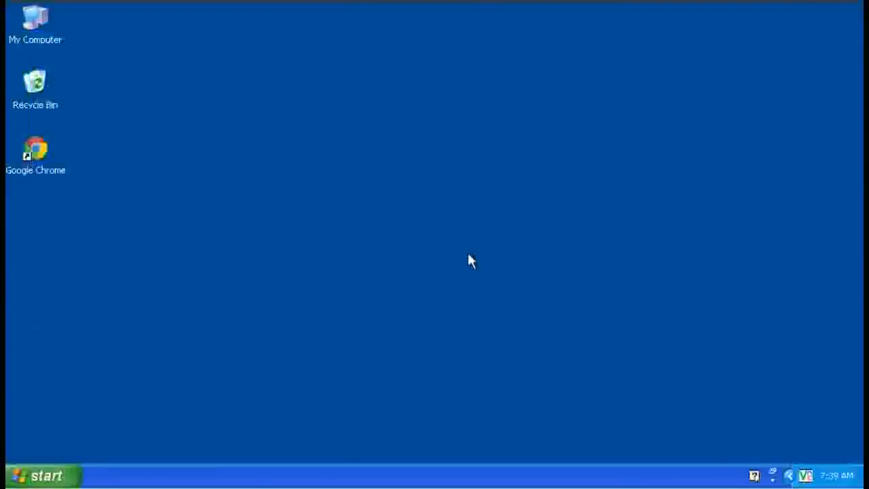
pyautogui.moveTo(42, 25)
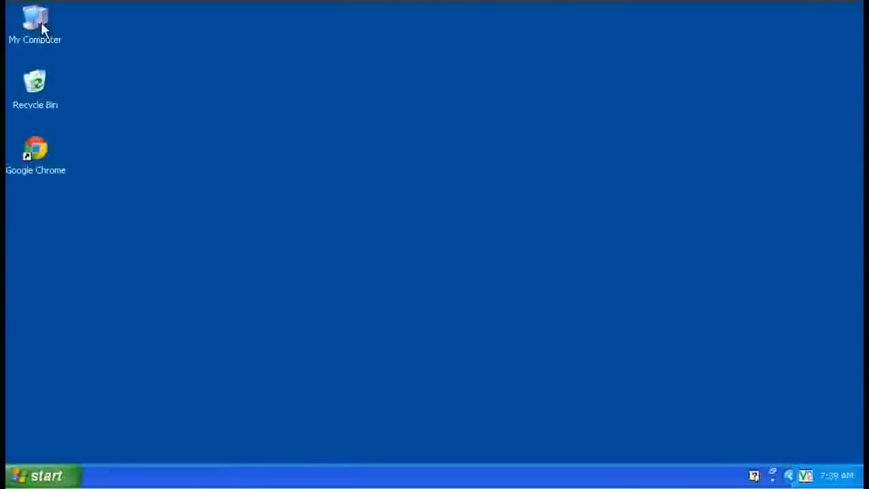
# Open My Computer and then the usb_drive (U:) network share
pyautogui.doubleClick(36, 21)
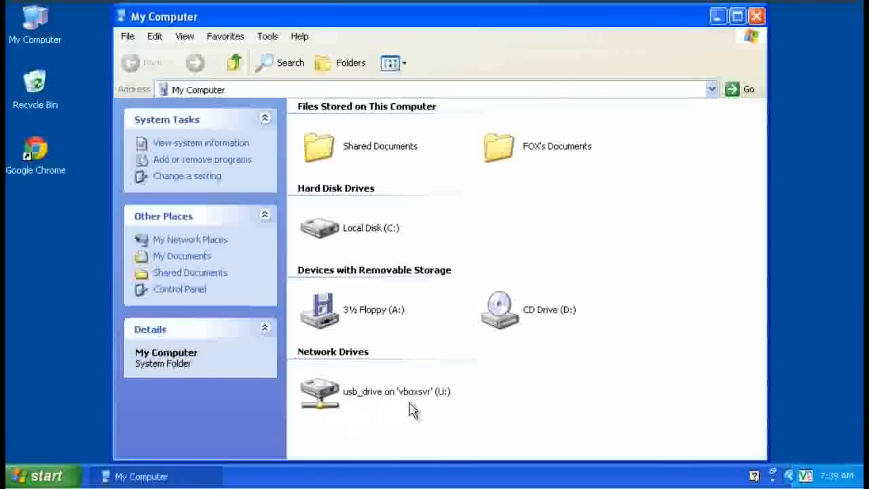
pyautogui.doubleClick(319, 391)
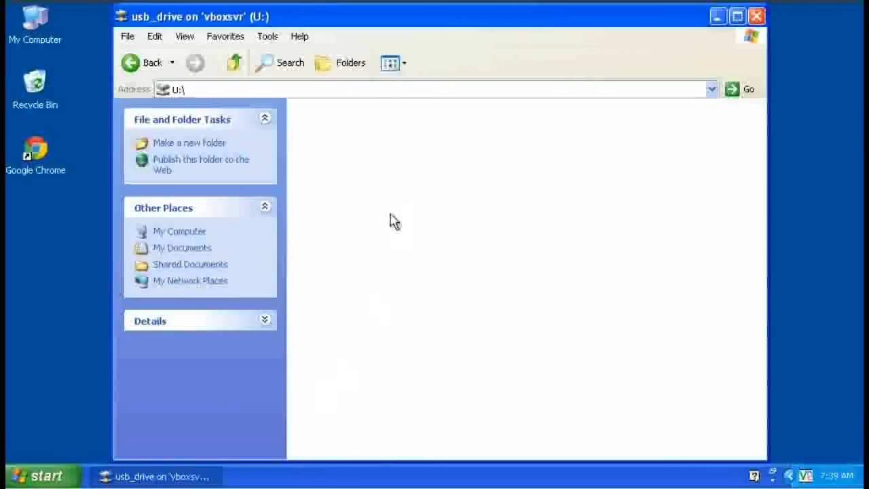
pyautogui.moveTo(409, 212)
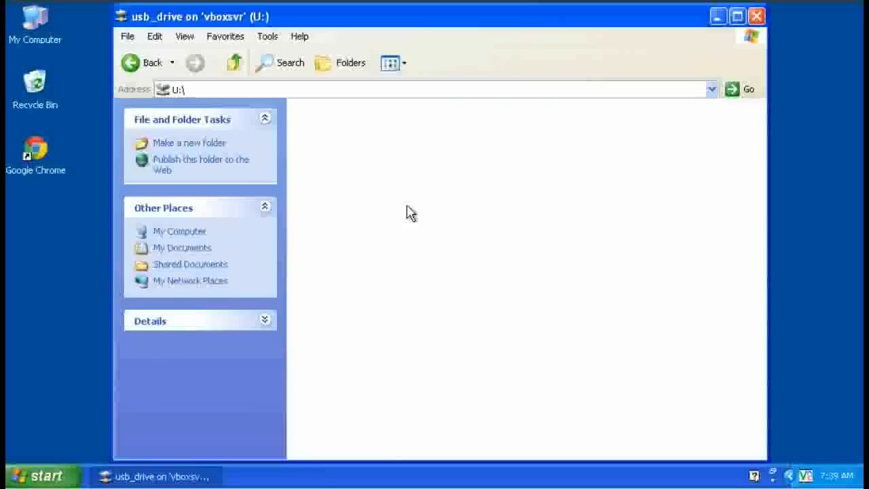
pyautogui.moveTo(406, 204)
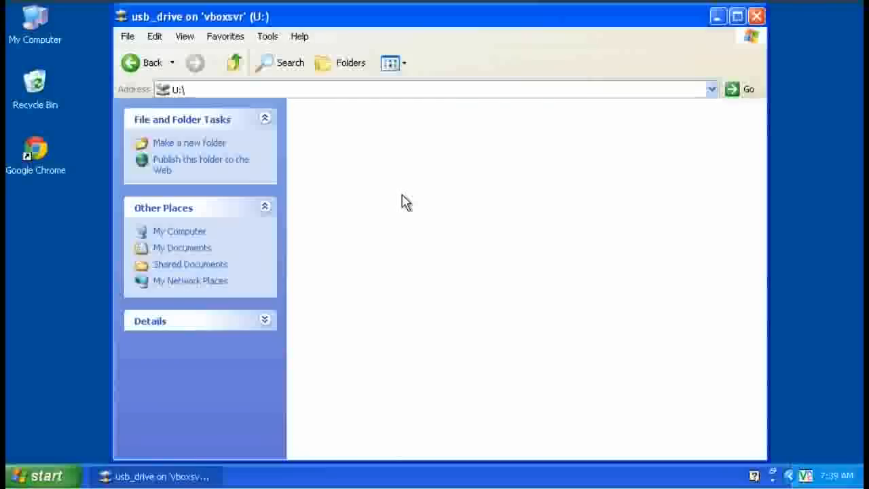
pyautogui.moveTo(402, 198)
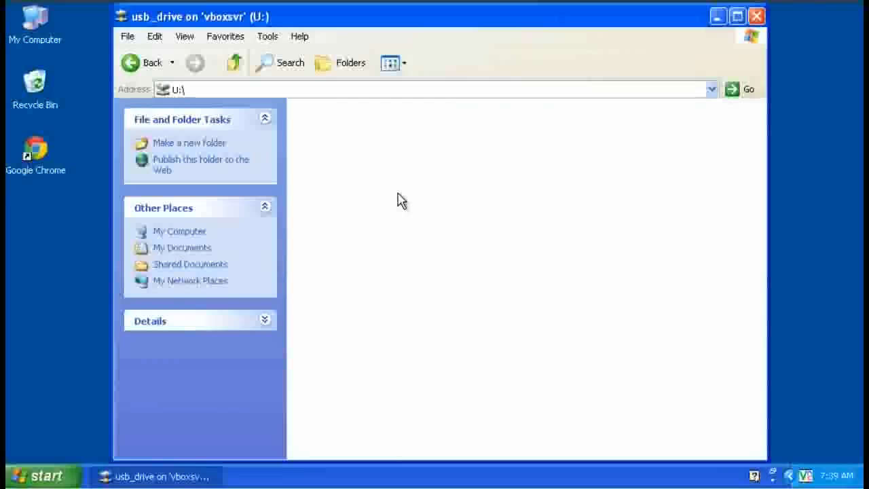
pyautogui.moveTo(396, 201)
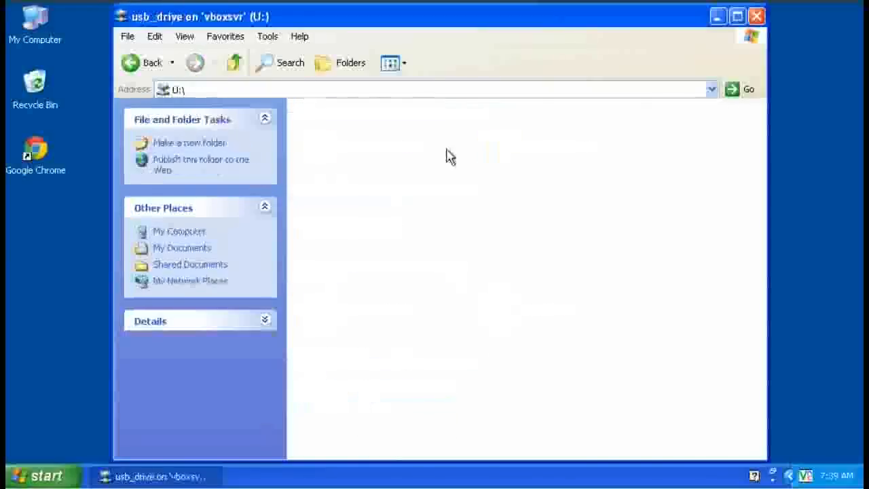
# Create a new folder named backups on the U: USB drive
pyautogui.rightClick(450, 155)
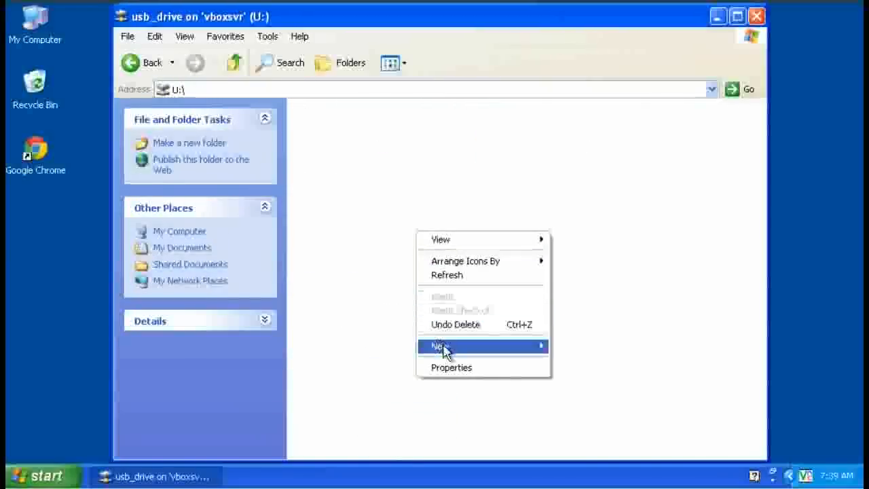
pyautogui.click(440, 346)
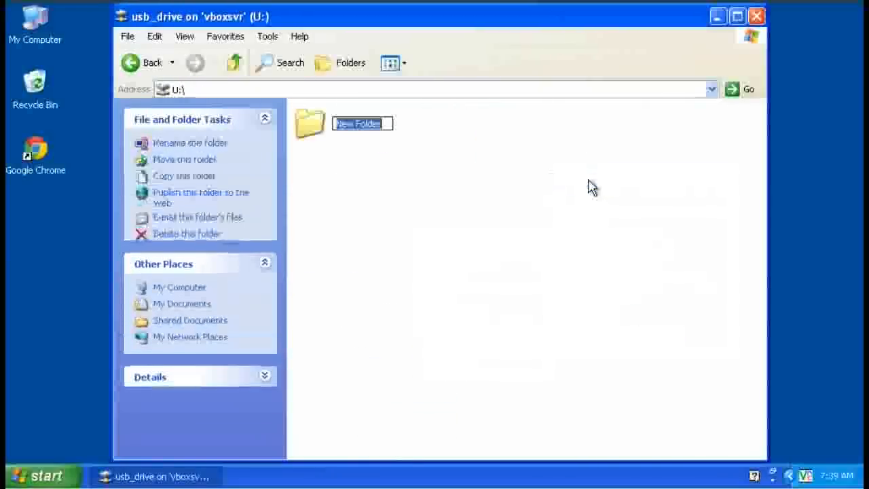
pyautogui.write('backups')
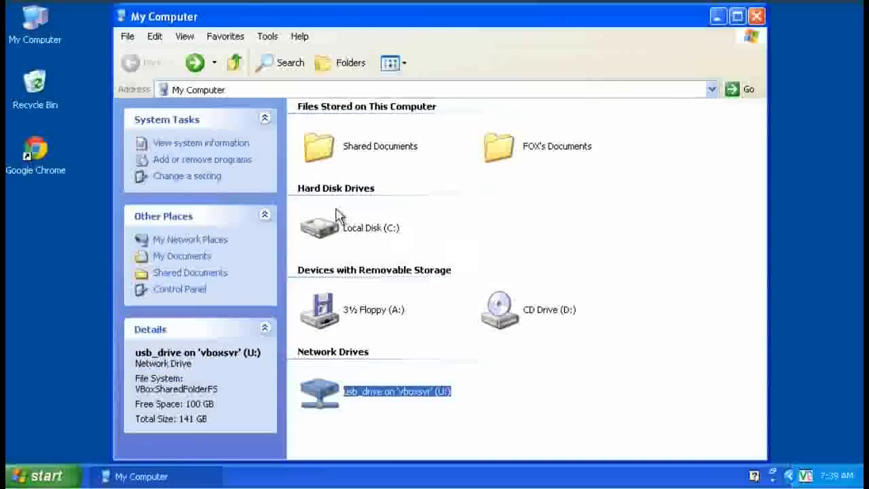
# Go to Local Disk (C:), where backup.bat sits alongside cygwin and temp
pyautogui.click(319, 226)
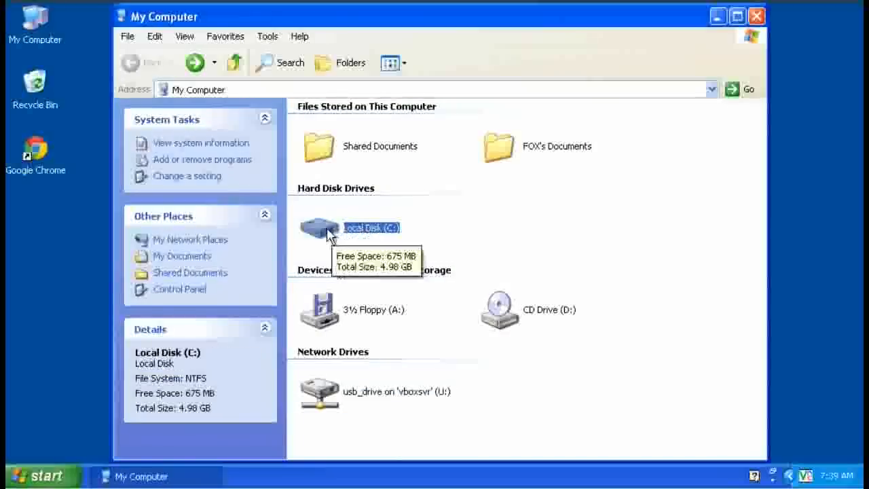
pyautogui.doubleClick(319, 228)
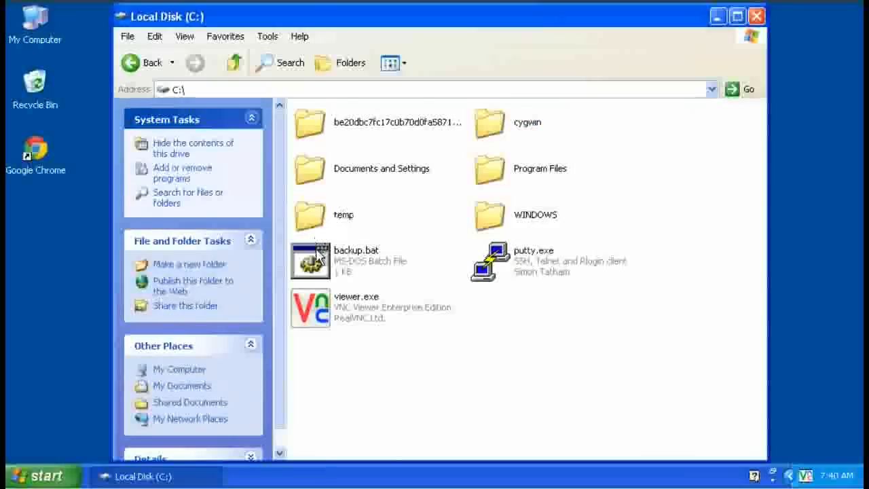
# Open backup.bat for editing in Notepad via its Edit action
pyautogui.click(356, 260)
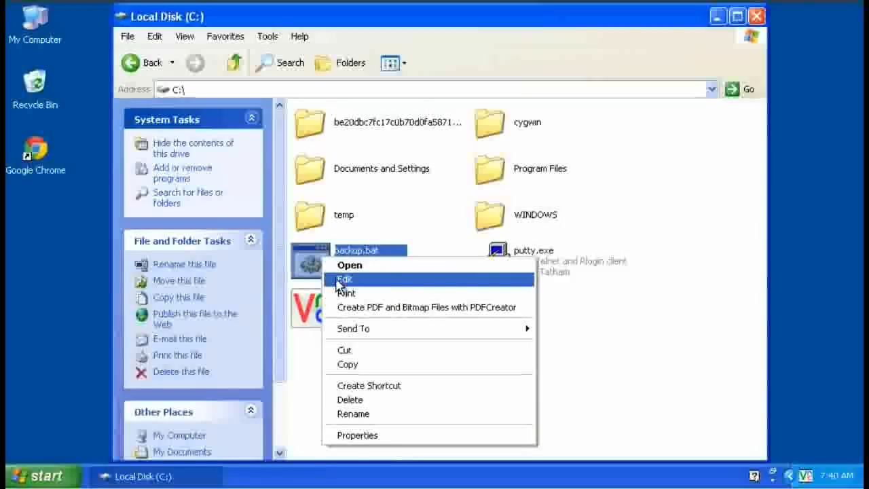
pyautogui.click(344, 280)
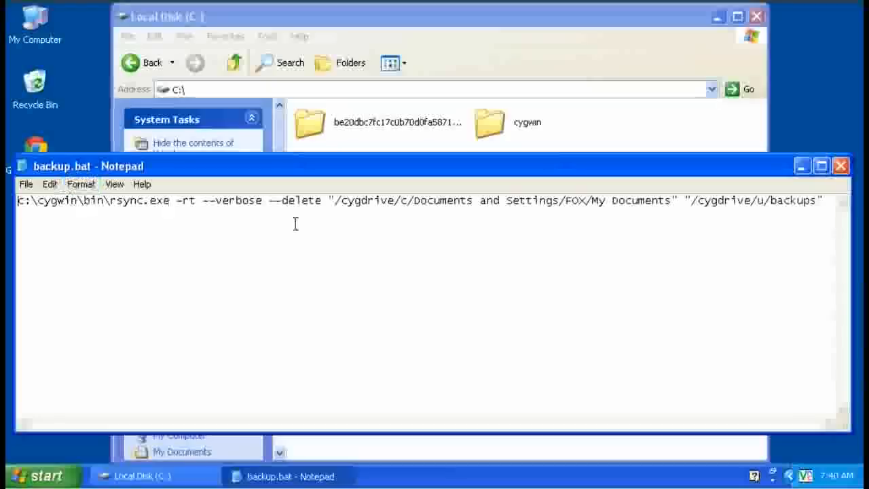
pyautogui.moveTo(98, 211)
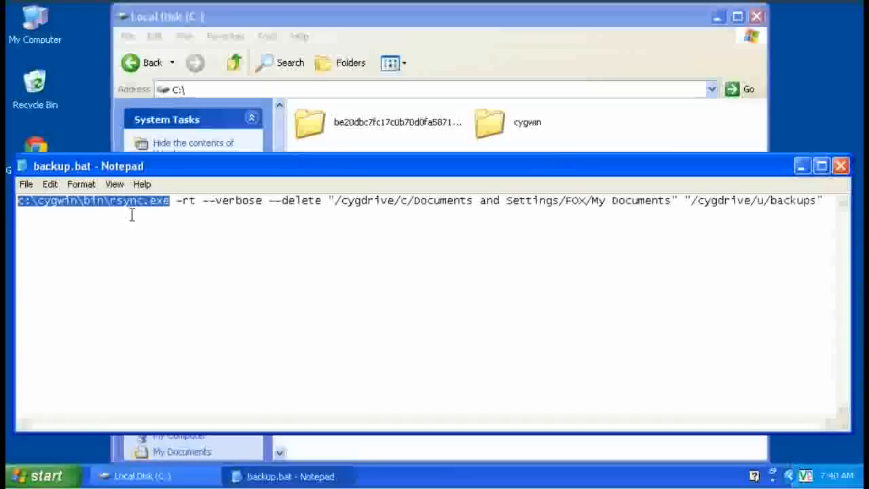
pyautogui.moveTo(184, 214)
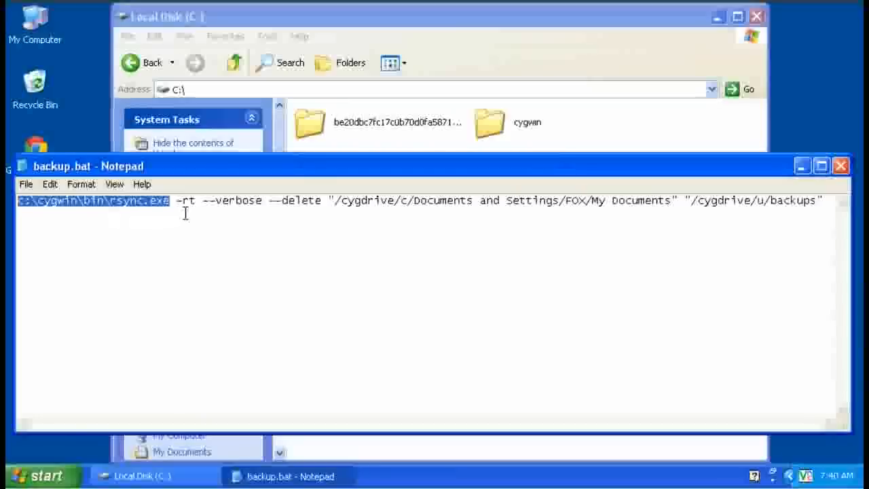
pyautogui.doubleClick(185, 201)
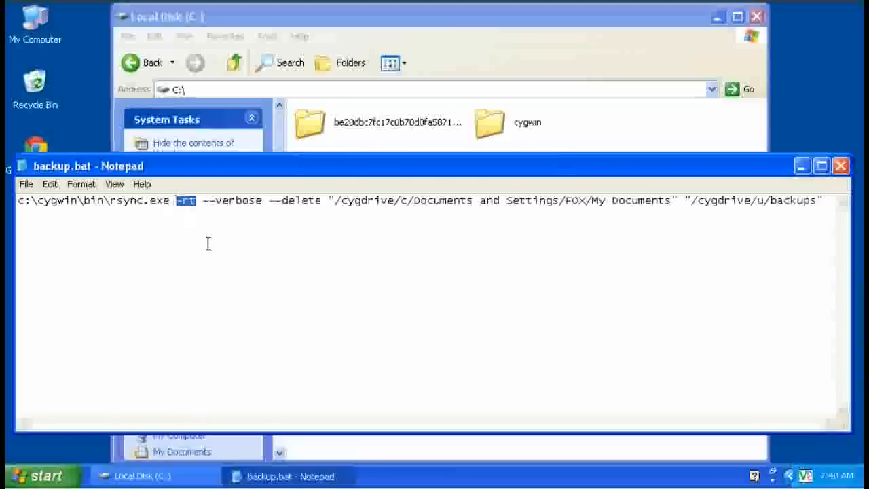
pyautogui.moveTo(211, 255)
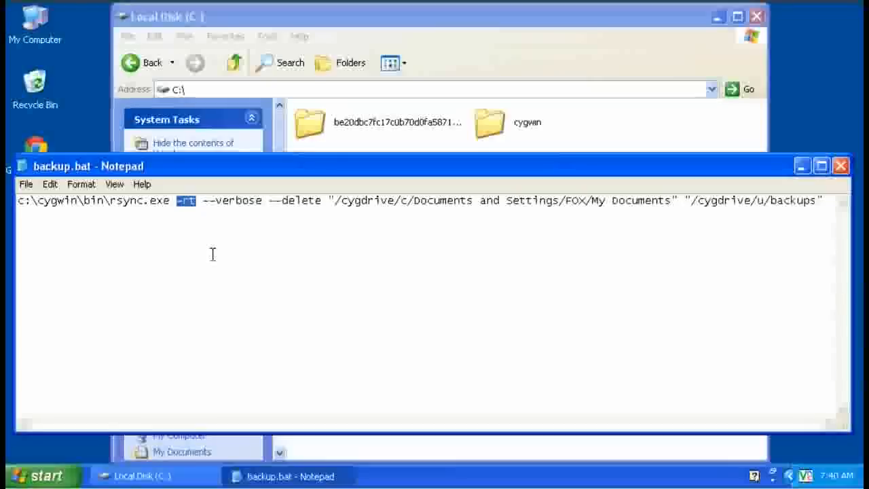
pyautogui.moveTo(203, 217)
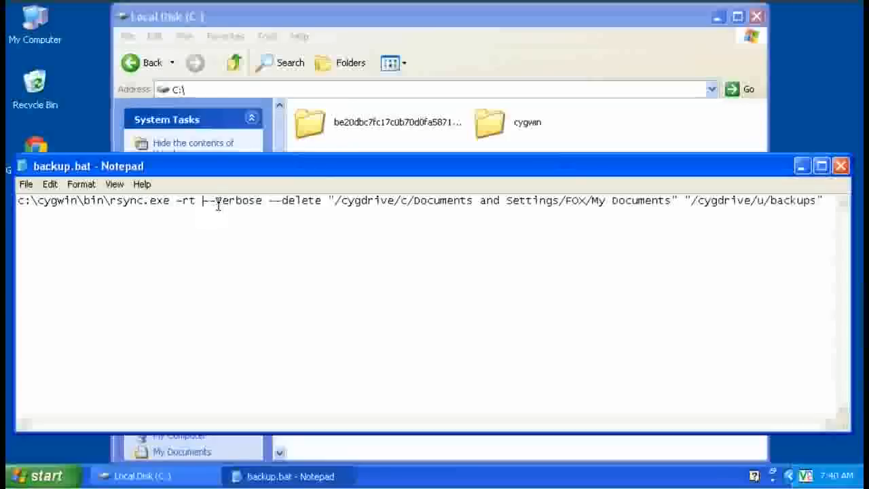
pyautogui.doubleClick(233, 201)
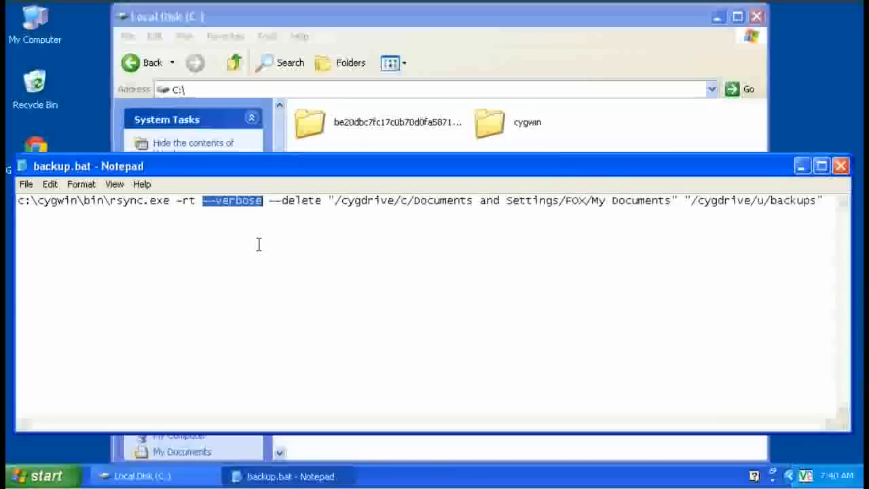
pyautogui.moveTo(253, 220)
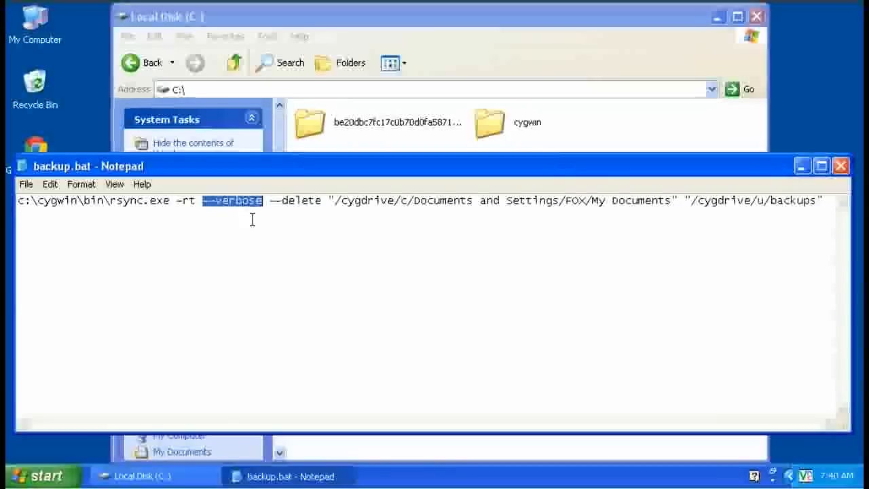
pyautogui.doubleClick(293, 201)
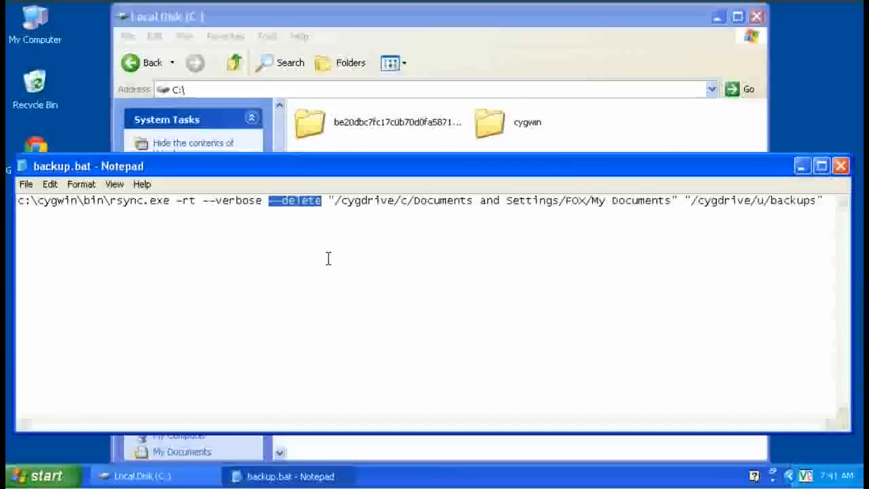
# Remove the --delete option from the rsync command in backup.bat
pyautogui.press('Delete')
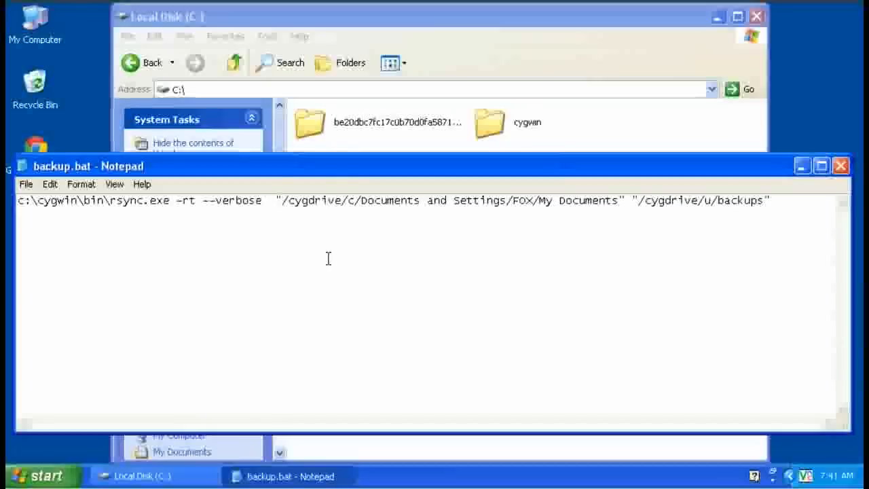
pyautogui.write('|')
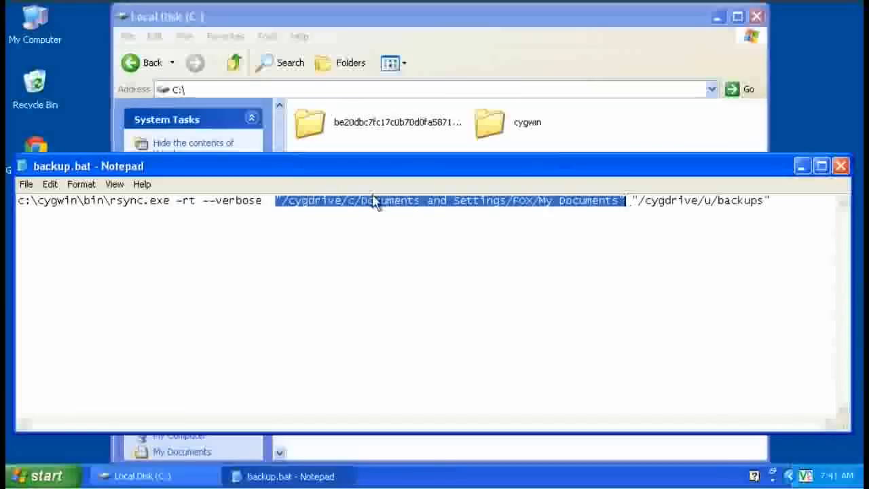
# Point out the /cygdrive/c My Documents source path parts of the command
pyautogui.doubleClick(314, 201)
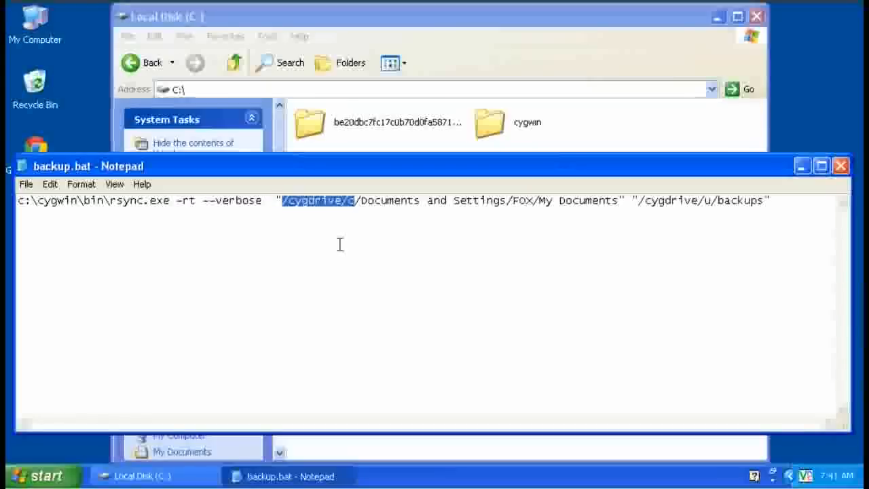
pyautogui.moveTo(348, 223)
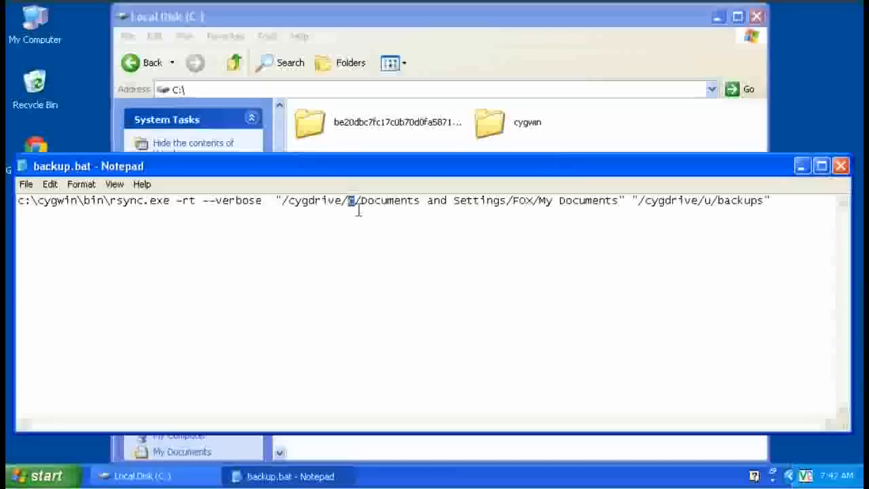
pyautogui.click(285, 201)
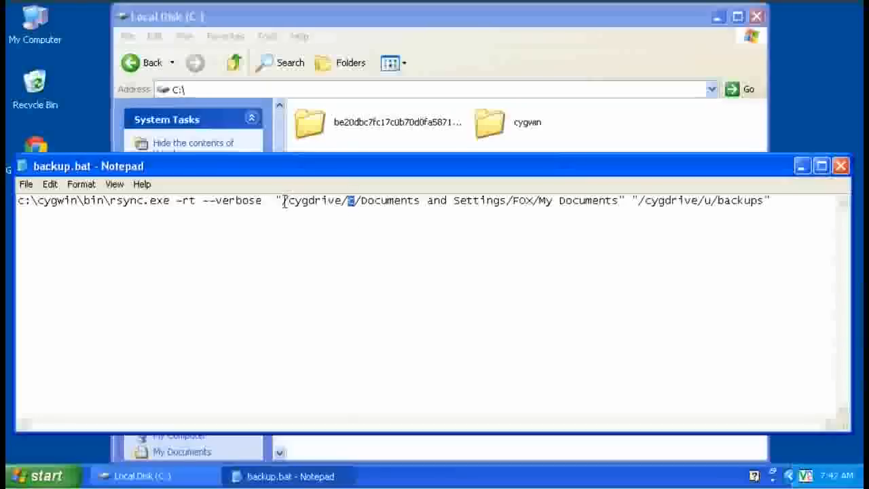
pyautogui.doubleClick(312, 200)
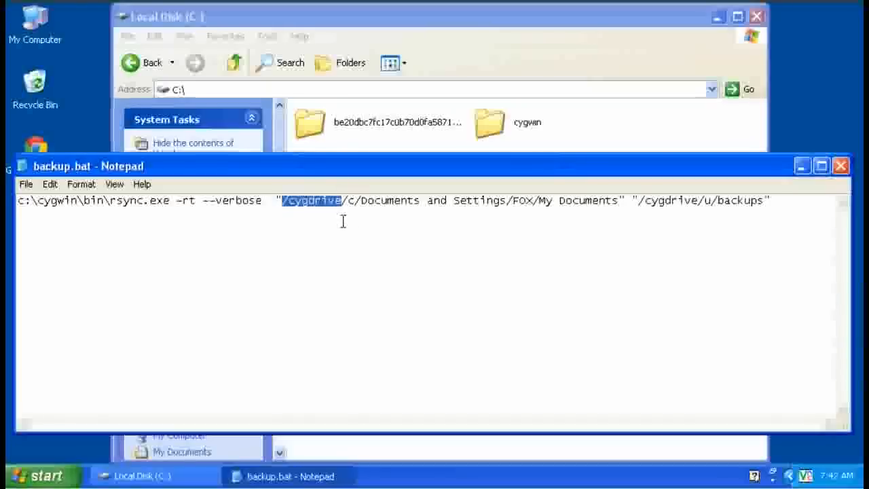
pyautogui.moveTo(329, 210)
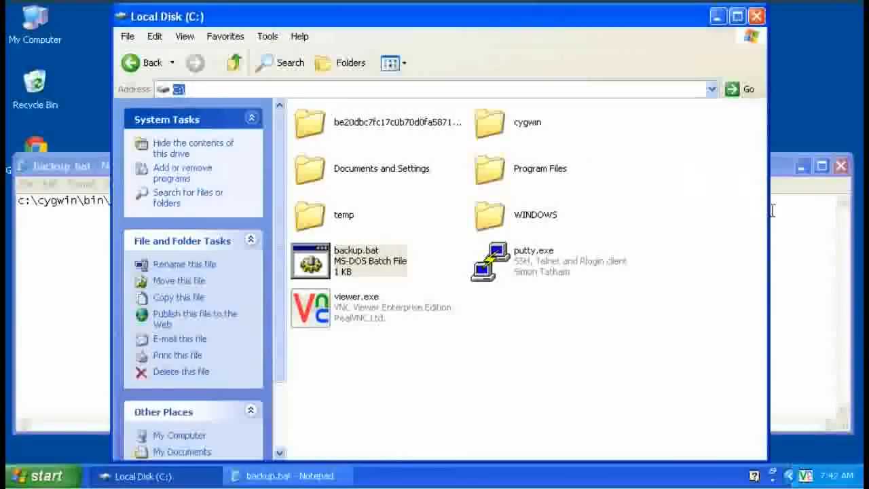
# Review the My Documents source path in the rsync command
pyautogui.click(278, 475)
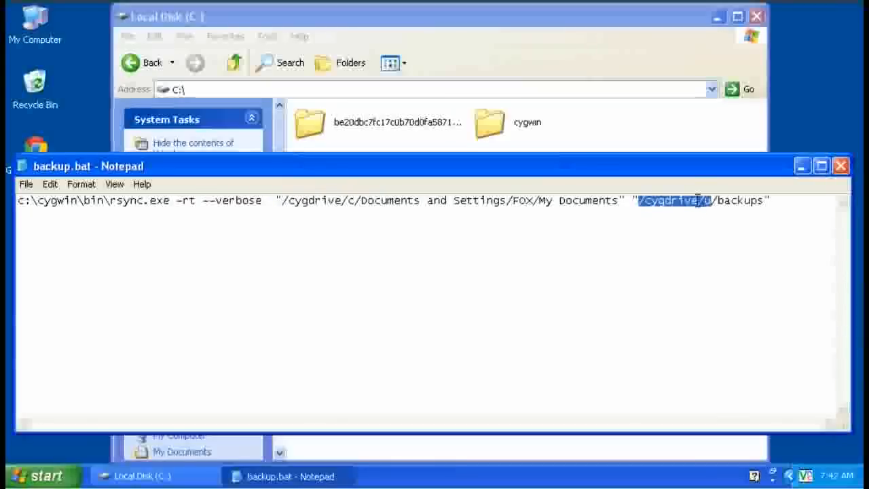
pyautogui.moveTo(690, 189)
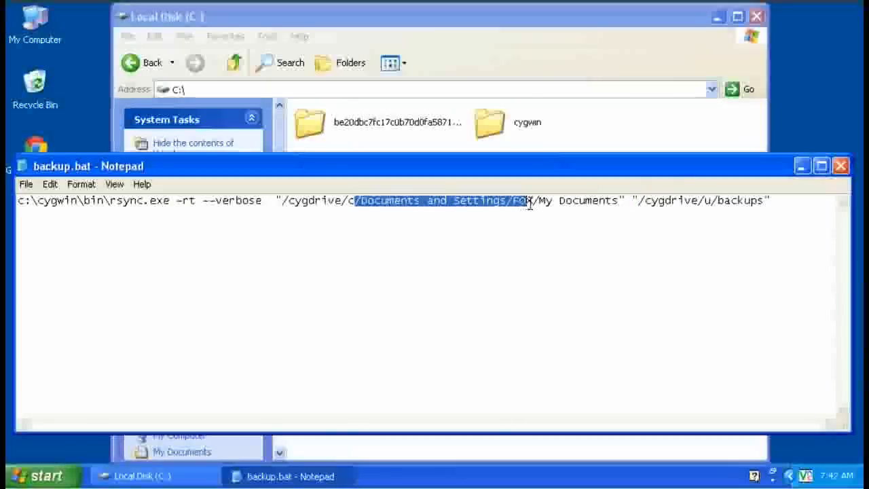
pyautogui.moveTo(529, 201); pyautogui.dragTo(618, 201)
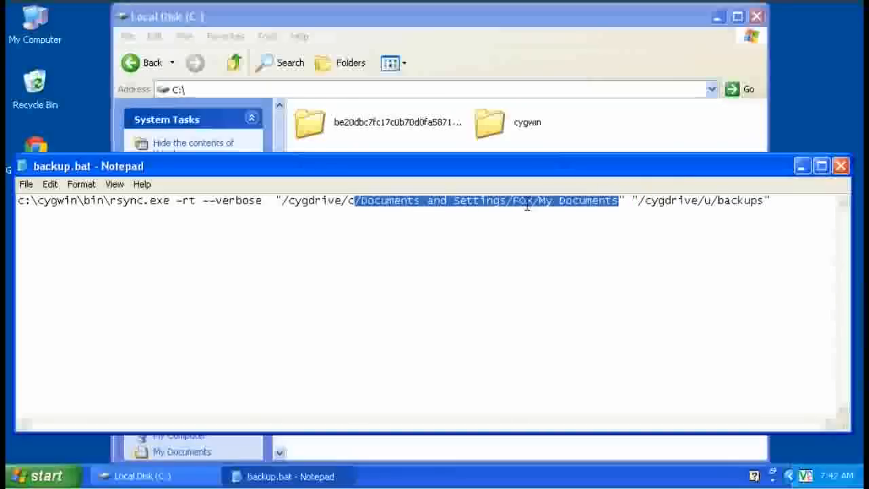
pyautogui.click(638, 200)
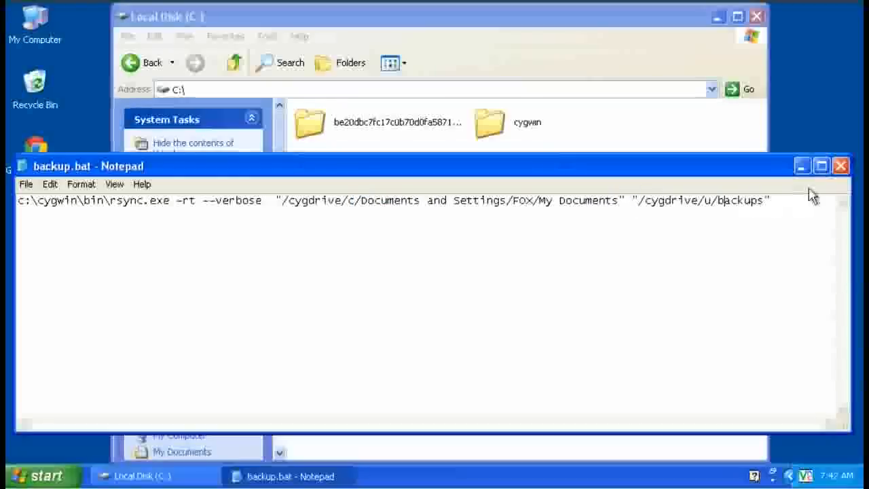
# Close Notepad, confirming the save of backup.bat
pyautogui.click(841, 166)
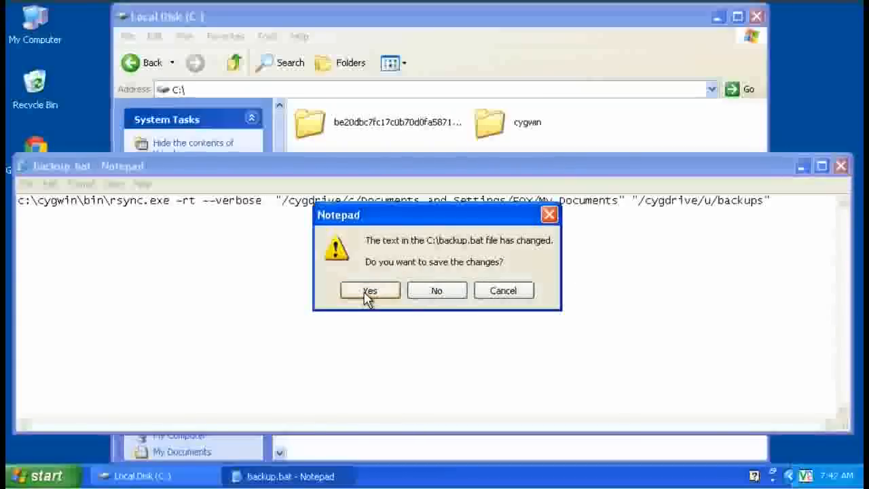
pyautogui.click(369, 291)
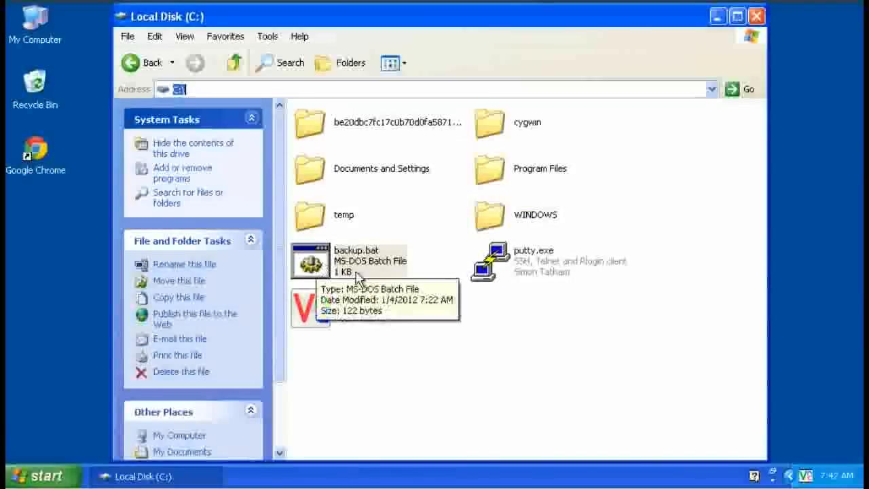
# Run backup.bat so rsync copies My Documents, watching the file listing scroll by
pyautogui.doubleClick(353, 261)
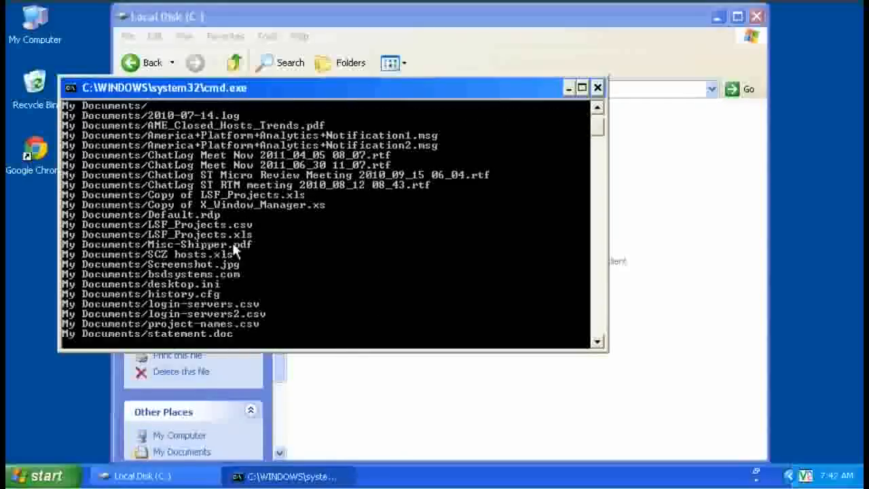
pyautogui.scroll(-3)
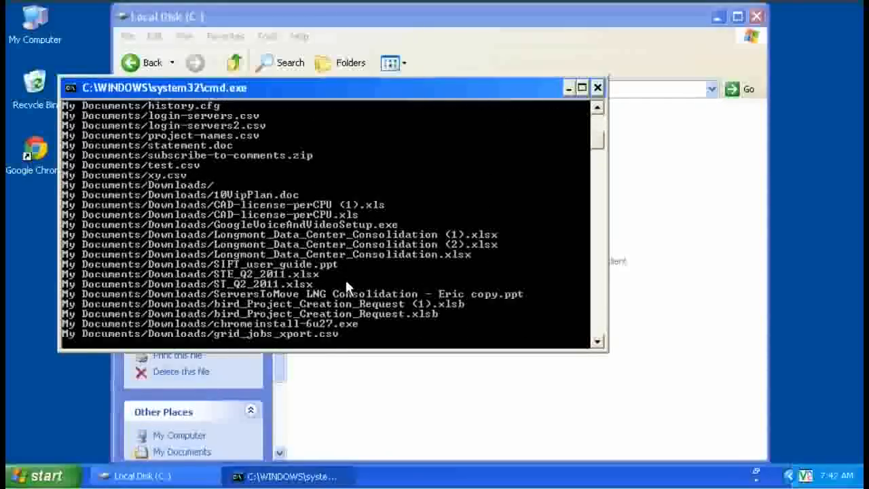
pyautogui.scroll(-3)
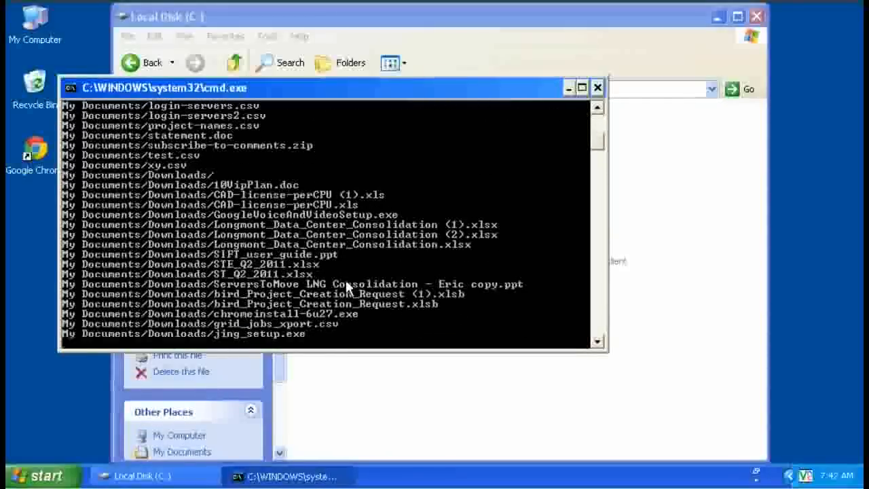
# Open U:\backups\My Documents to see the copied files
pyautogui.scroll(-3)
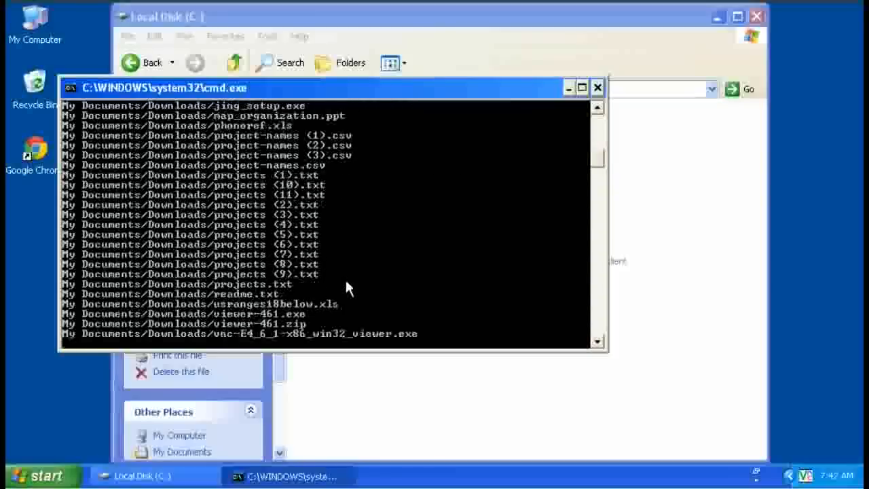
pyautogui.click(597, 86)
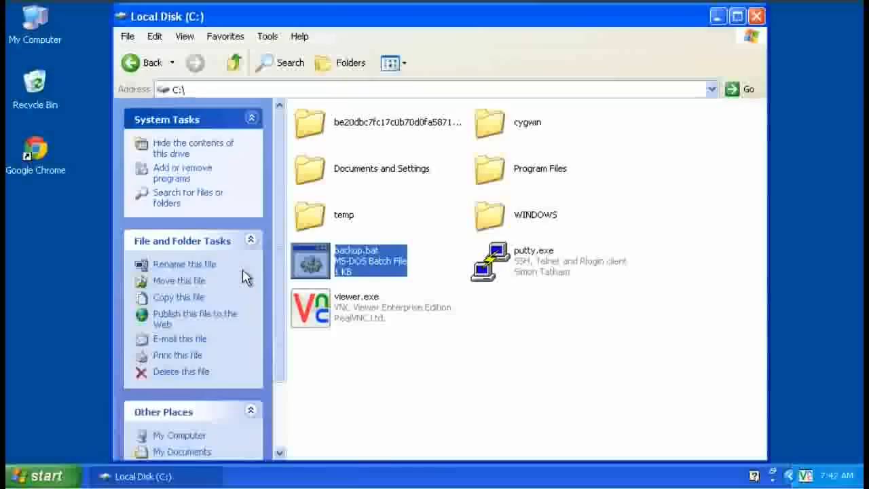
pyautogui.moveTo(282, 157)
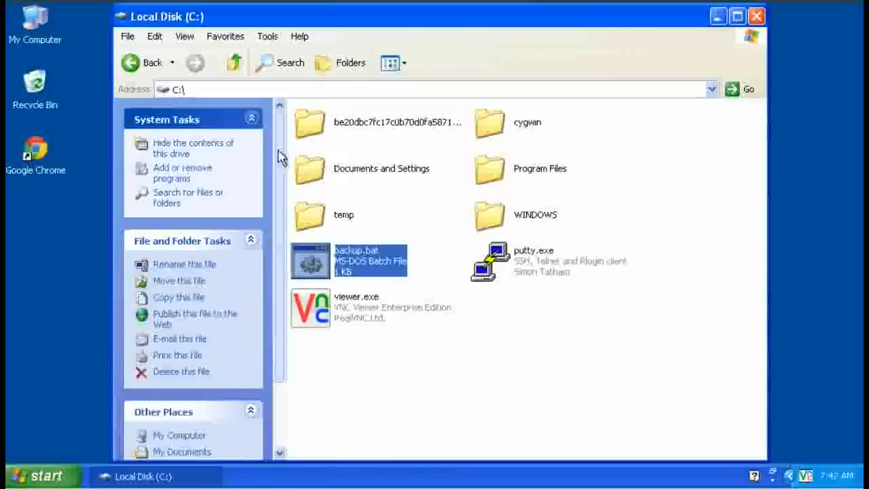
pyautogui.click(234, 63)
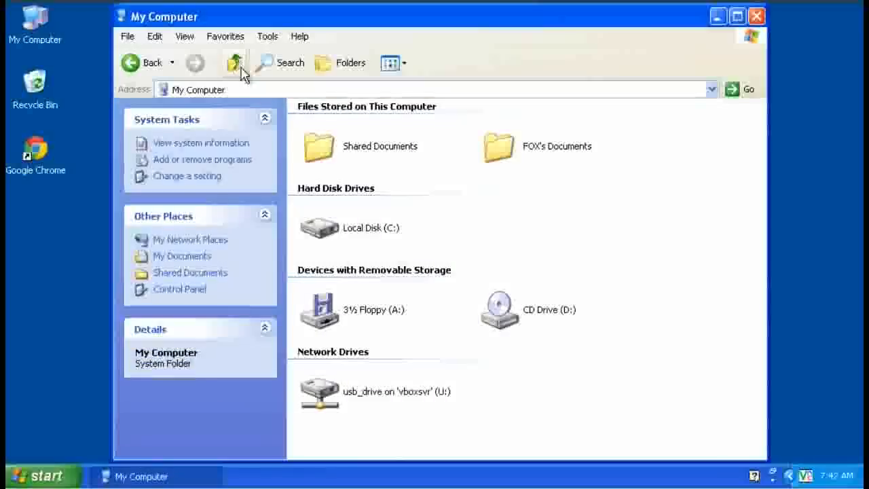
pyautogui.doubleClick(319, 391)
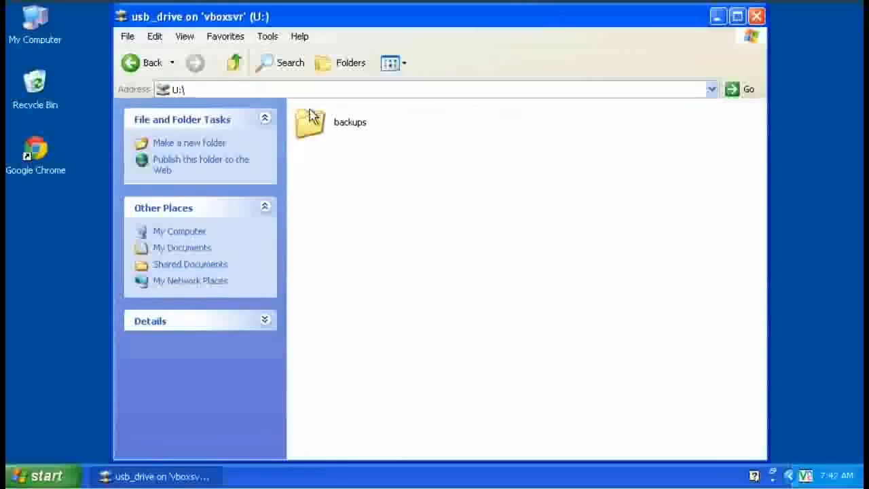
pyautogui.doubleClick(310, 125)
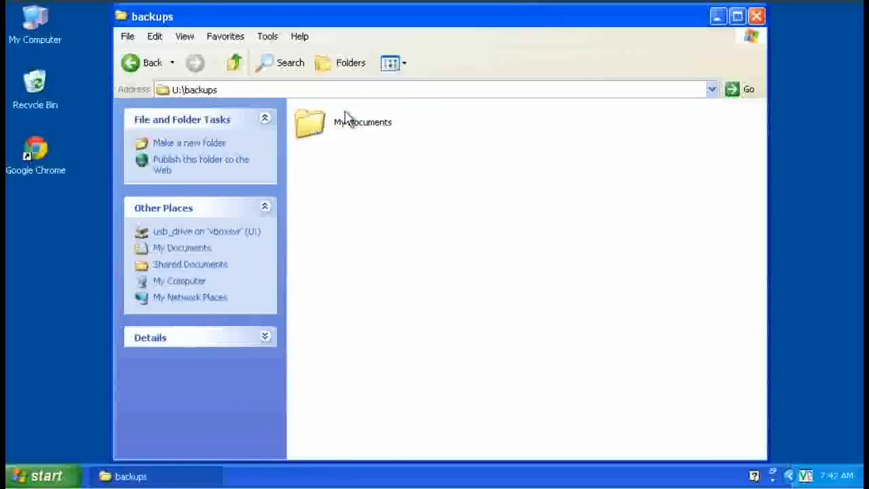
pyautogui.doubleClick(309, 125)
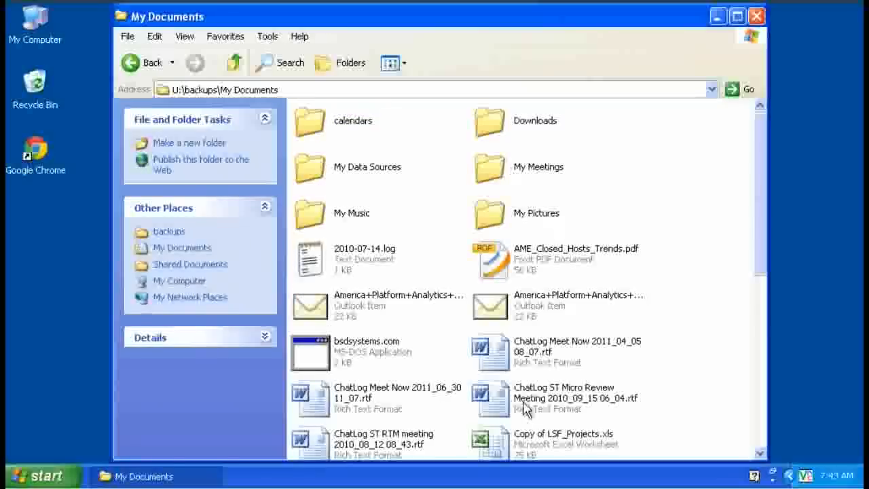
# Open the original C:\Documents and Settings\FOX\My Documents for comparison
pyautogui.click(234, 62)
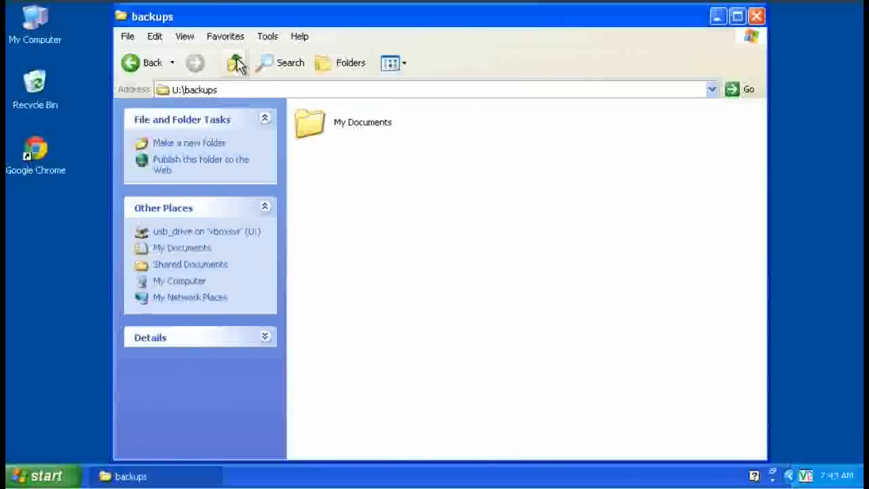
pyautogui.click(233, 62)
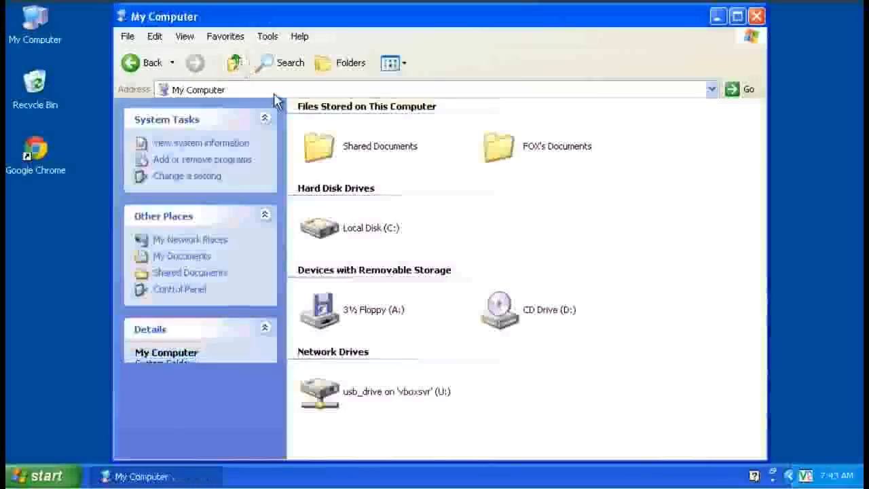
pyautogui.doubleClick(317, 228)
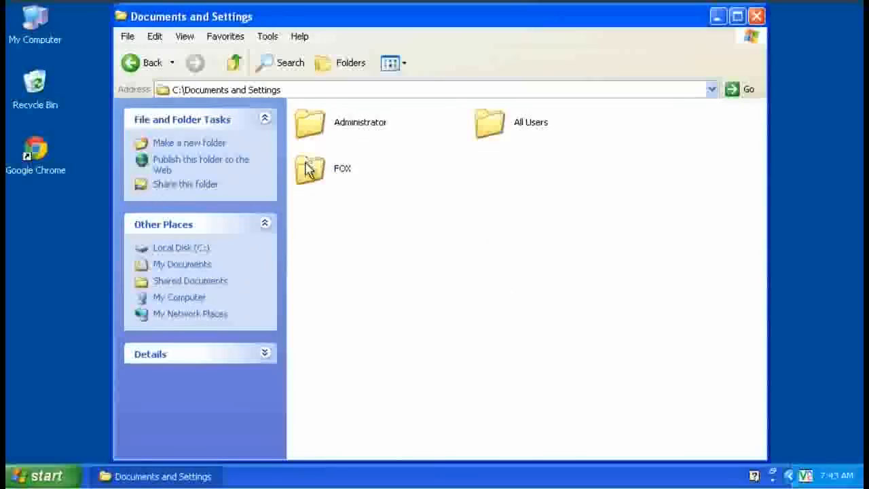
pyautogui.doubleClick(309, 168)
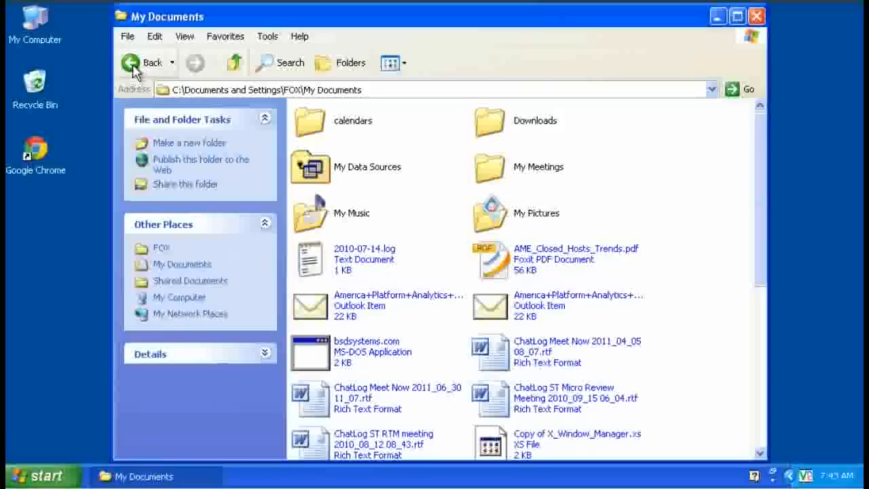
# Open Control Panel from the Start menu
pyautogui.click(130, 63)
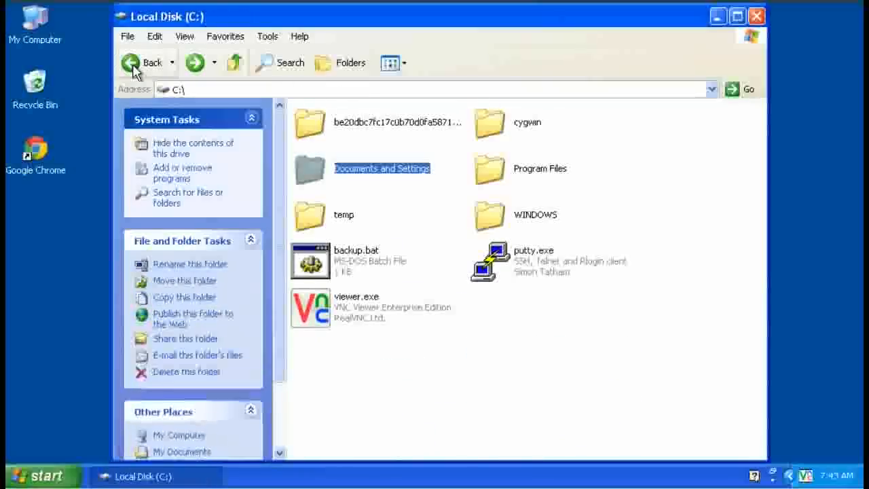
pyautogui.click(144, 62)
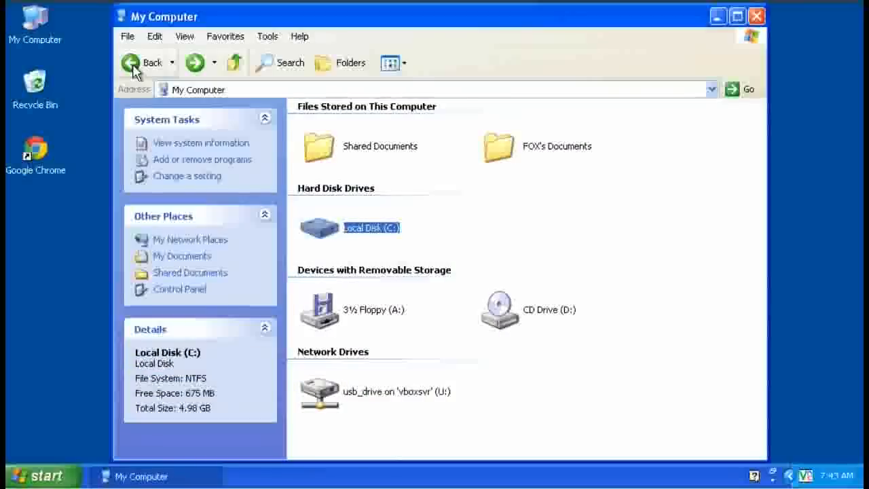
pyautogui.moveTo(334, 87)
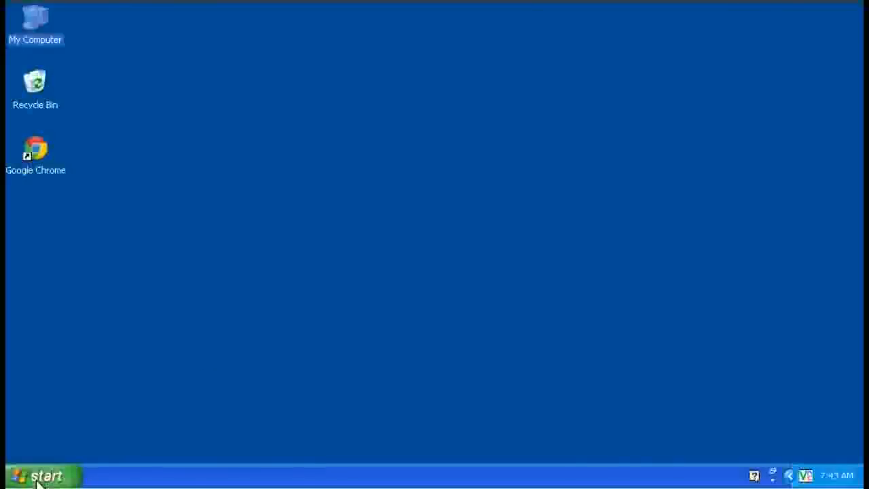
pyautogui.click(38, 475)
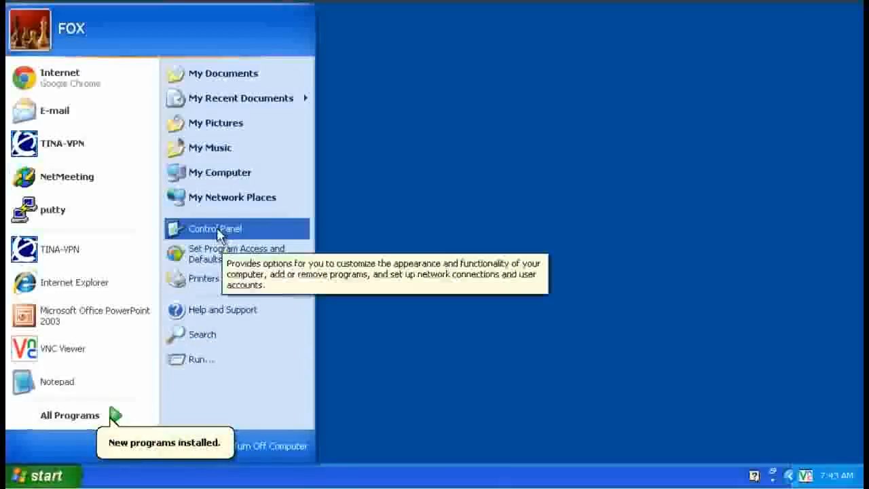
pyautogui.click(214, 228)
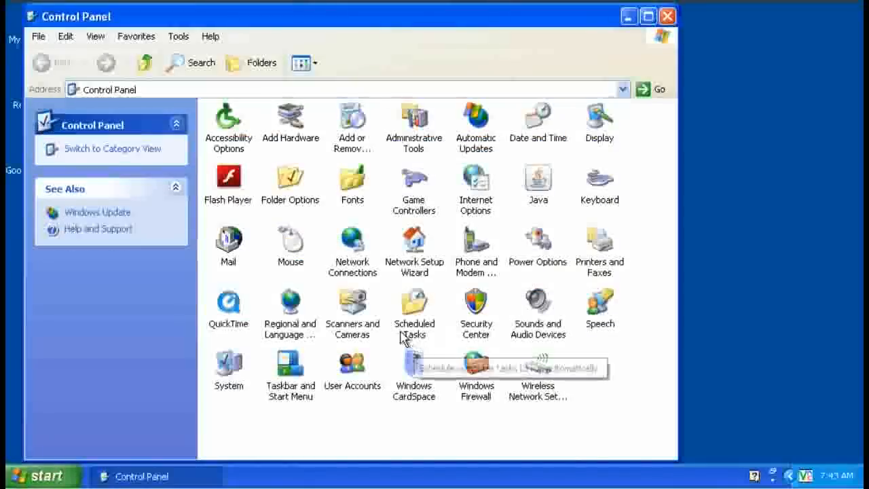
# Enter the Scheduled Tasks folder and select Add Scheduled Task
pyautogui.doubleClick(413, 305)
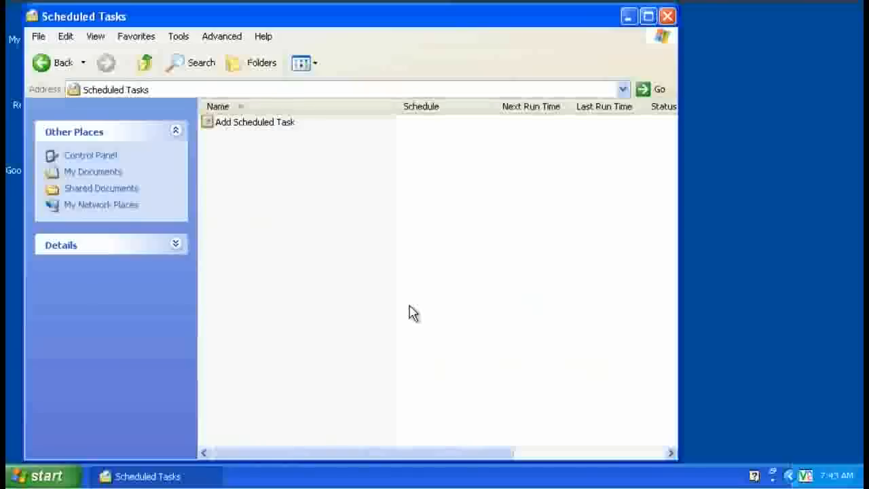
pyautogui.click(255, 122)
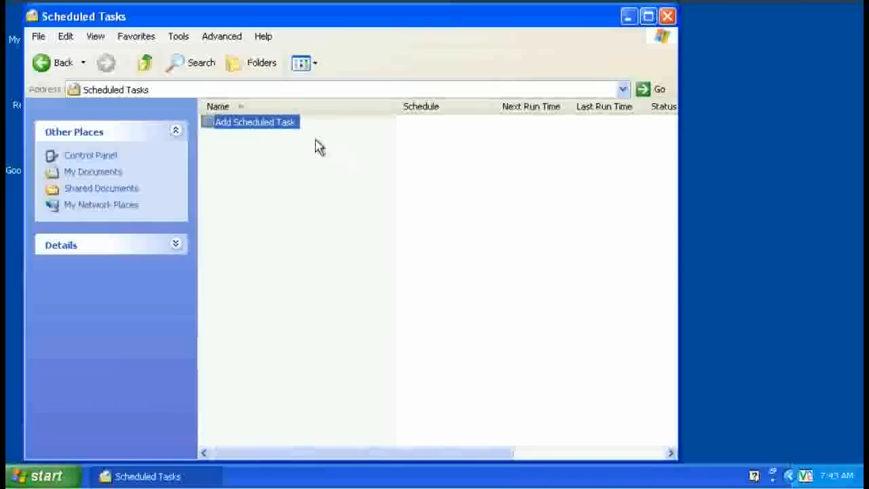
# Start the Scheduled Task Wizard and browse to Local Disk (C:) for backup.bat
pyautogui.doubleClick(255, 122)
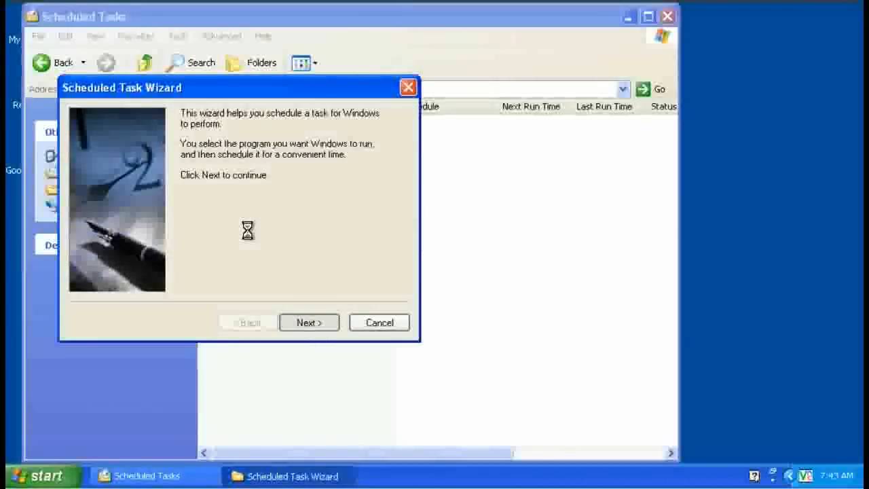
pyautogui.click(310, 322)
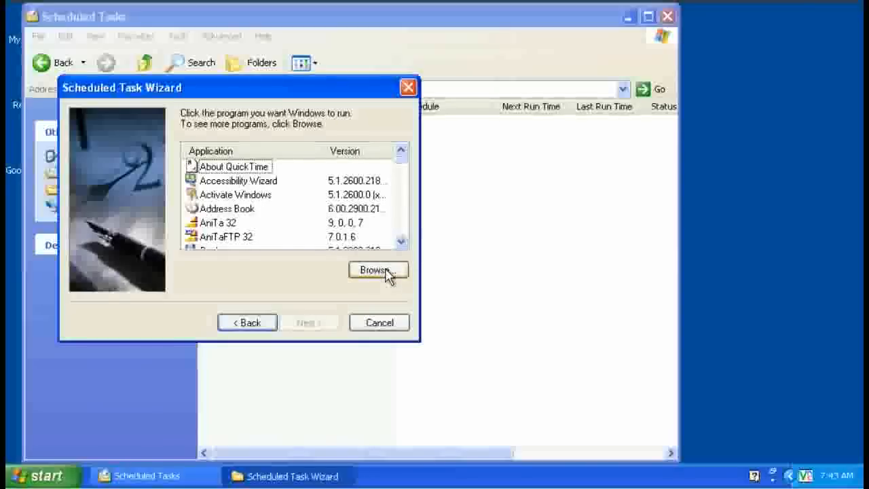
pyautogui.click(377, 269)
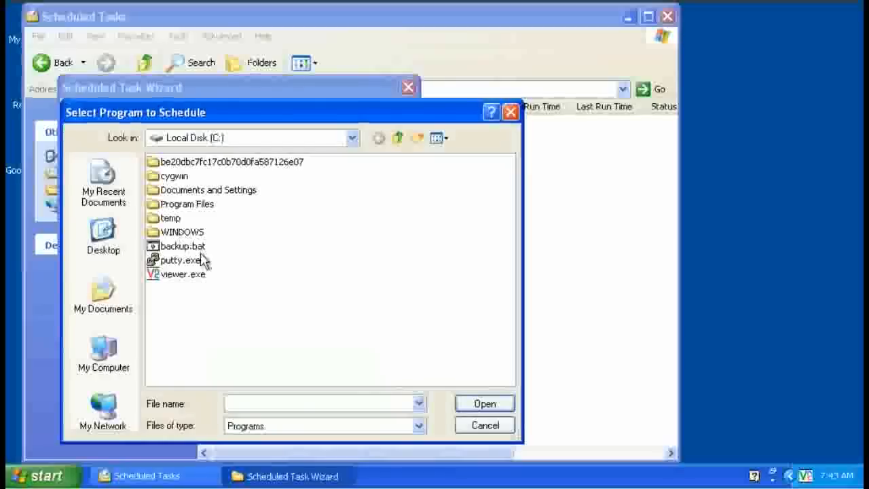
pyautogui.click(103, 353)
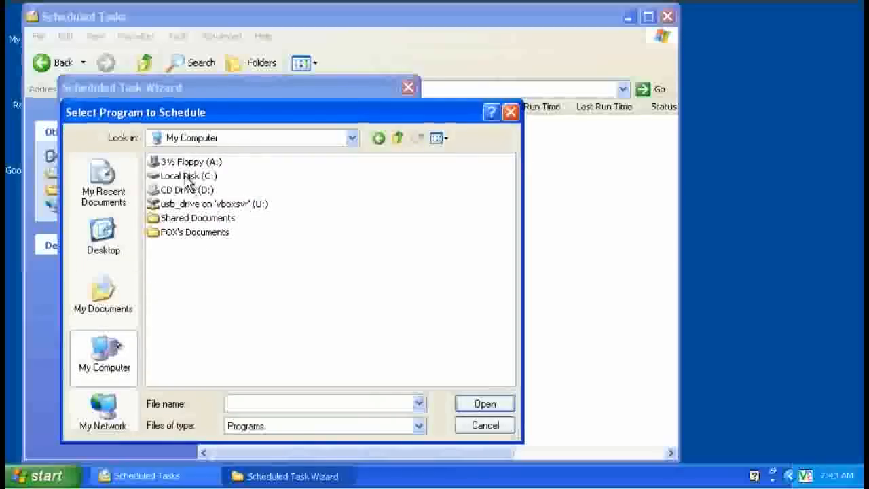
pyautogui.doubleClick(188, 177)
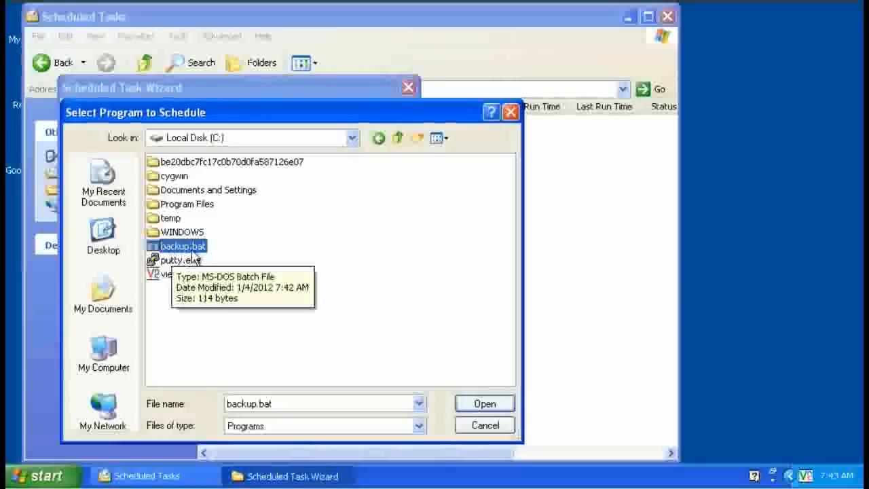
# Choose backup.bat, name the task Daily Backups and make it run Daily
pyautogui.click(484, 403)
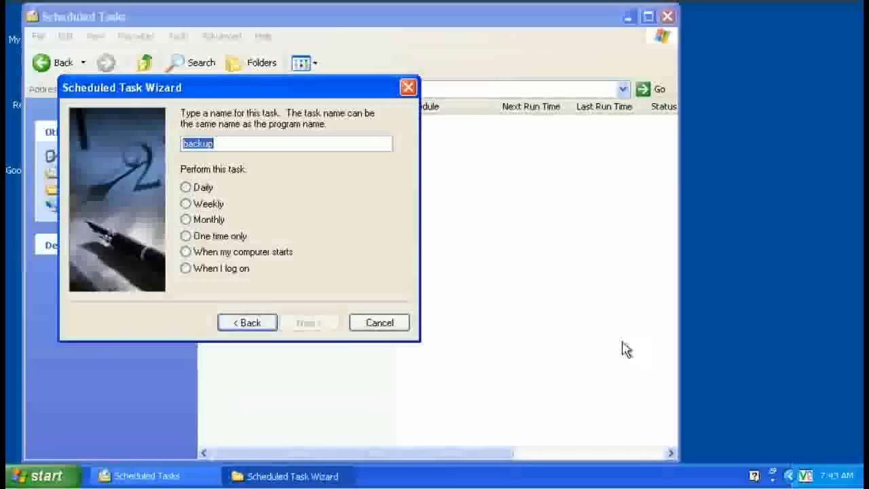
pyautogui.moveTo(243, 146)
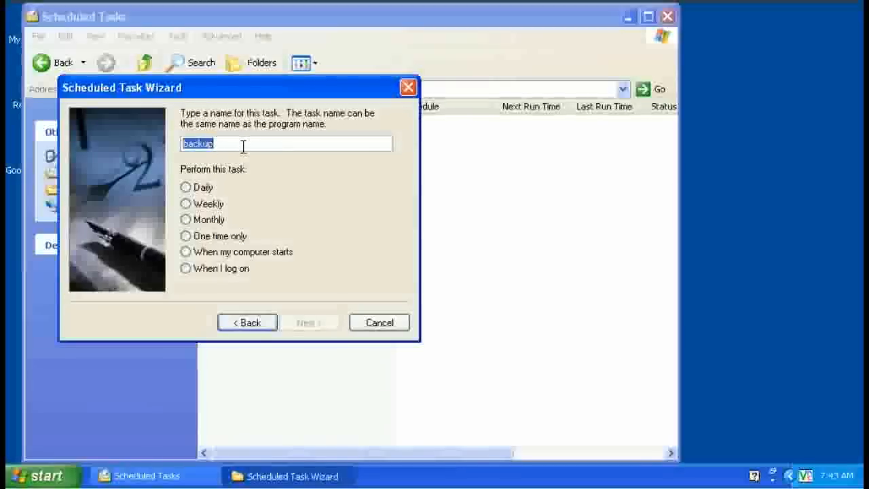
pyautogui.write('Dail')
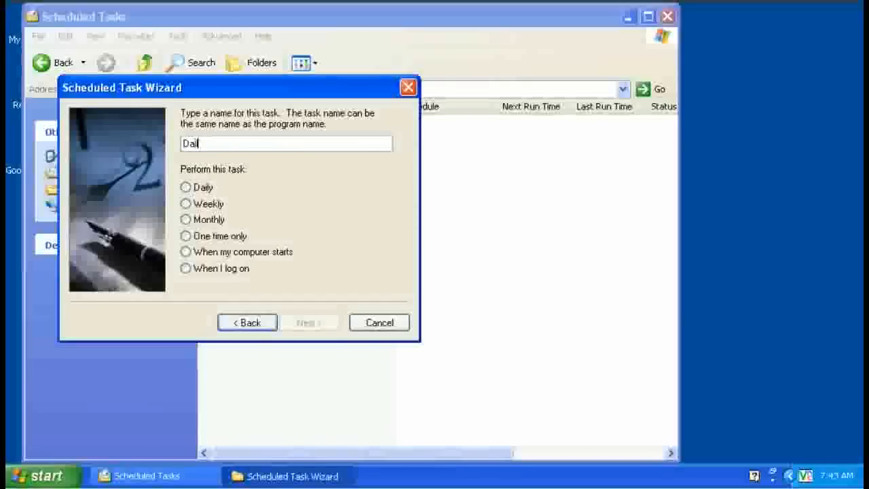
pyautogui.write('ly Bac')
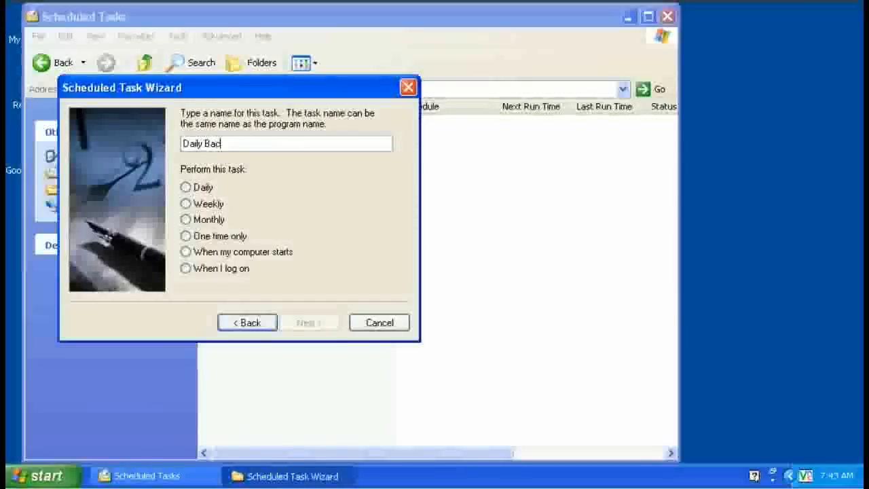
pyautogui.write('kups')
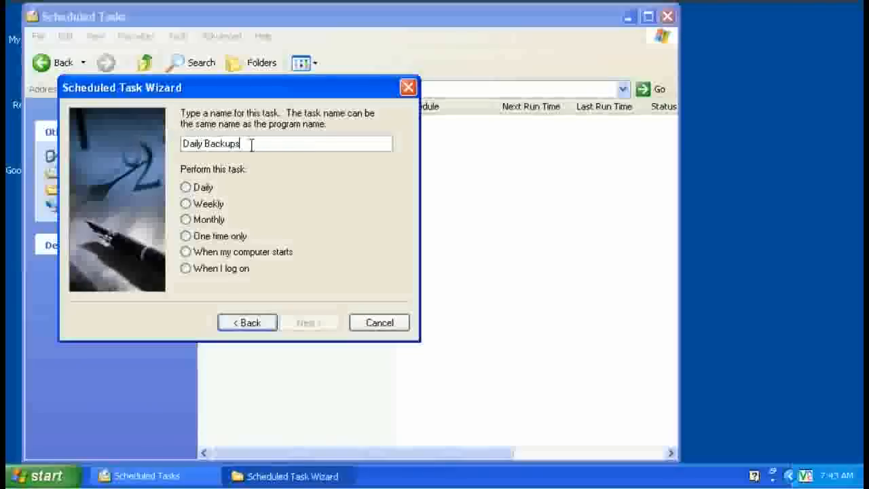
pyautogui.click(184, 188)
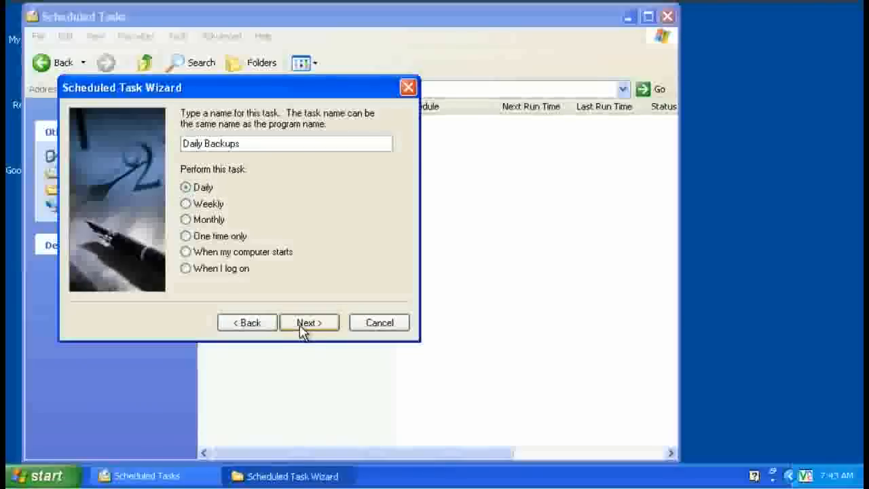
pyautogui.click(309, 322)
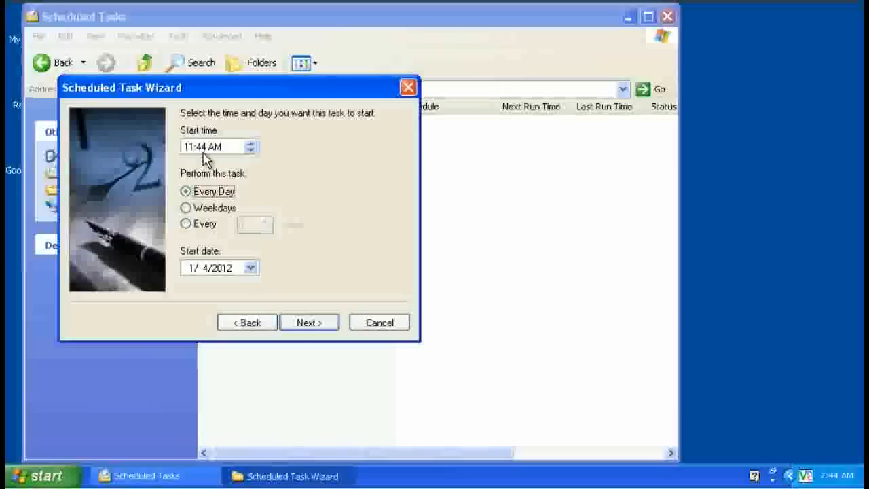
# Set the start time to 11:00 PM and move on to the credentials step
pyautogui.click(209, 147)
pyautogui.write('00')
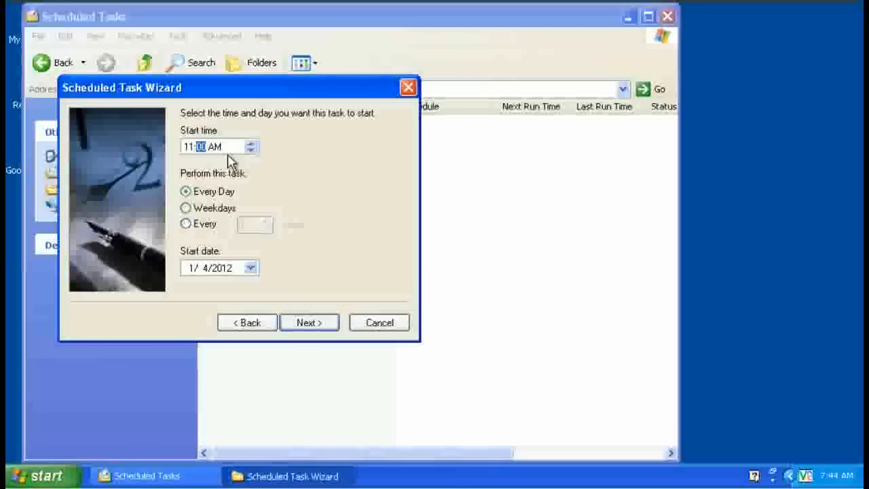
pyautogui.click(215, 147)
pyautogui.write('P')
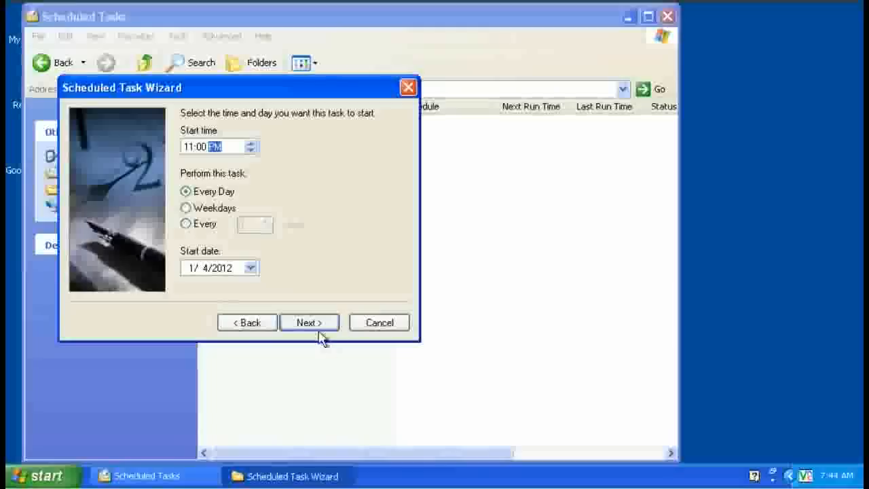
pyautogui.click(309, 322)
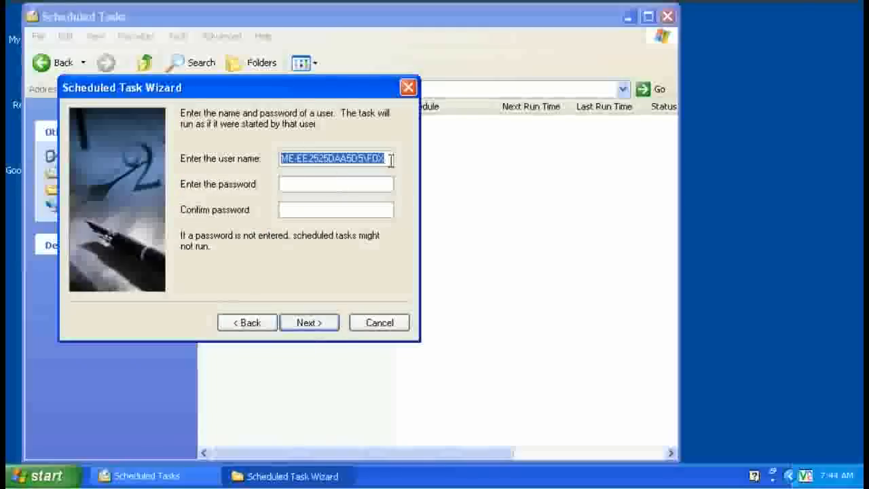
# Enter the account password and finish creating the Daily Backups task
pyautogui.click(335, 184)
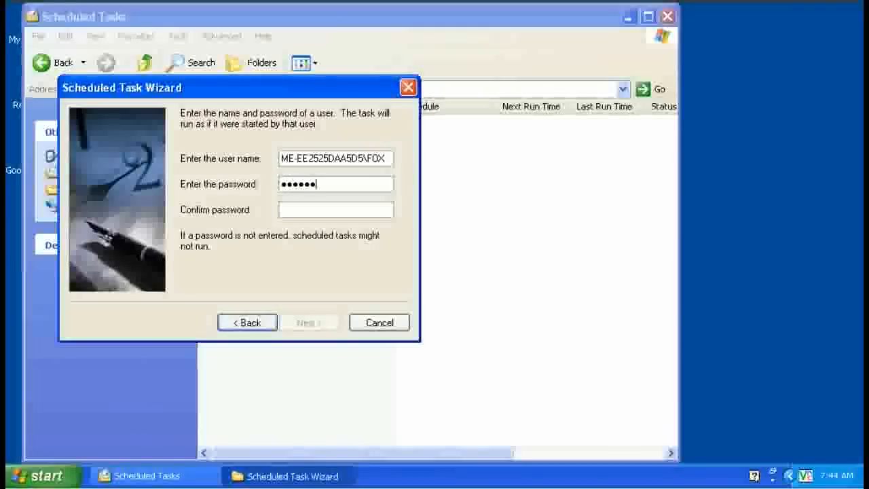
pyautogui.write('••••')
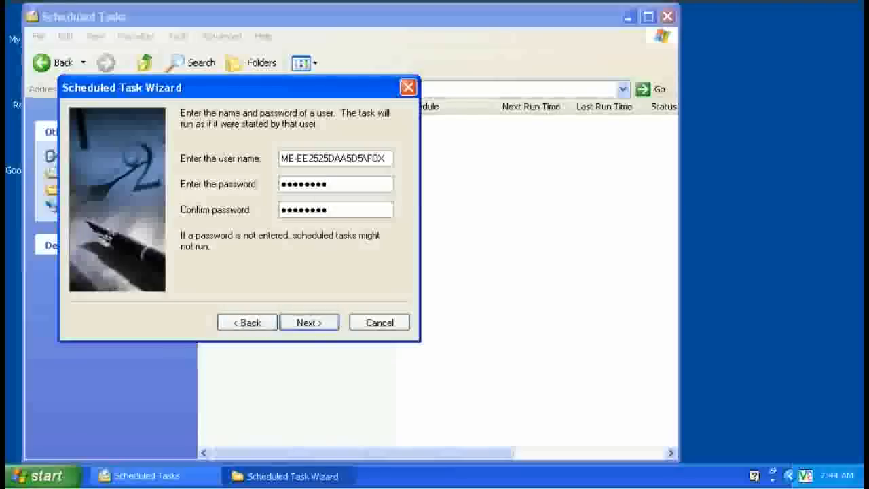
pyautogui.click(309, 322)
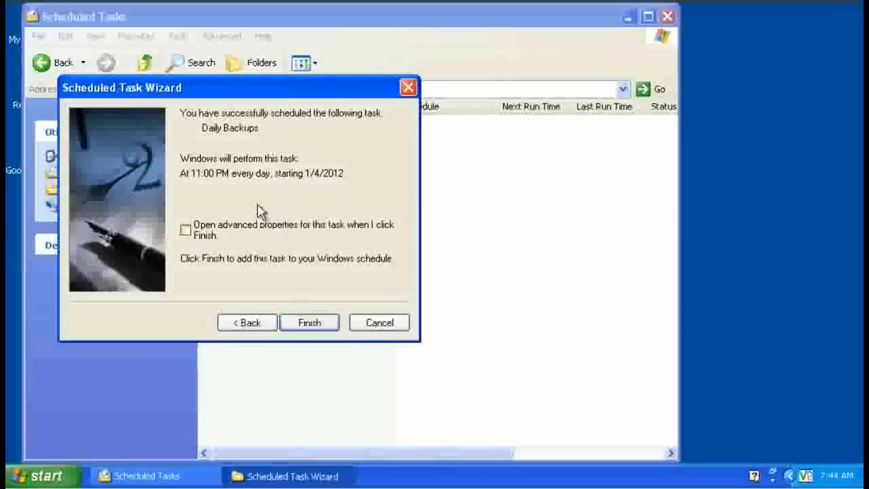
pyautogui.click(309, 322)
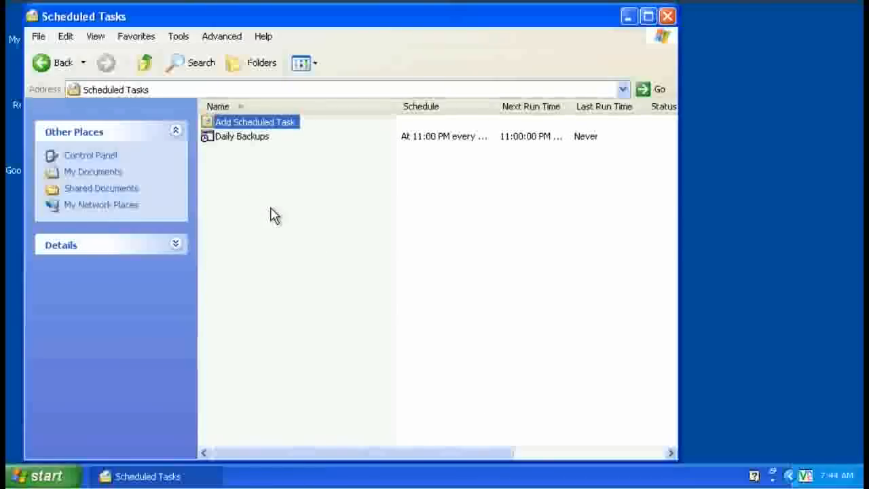
# Confirm Daily Backups appears scheduled at 11:00 PM and minimize Scheduled Tasks to show the desktop
pyautogui.click(242, 136)
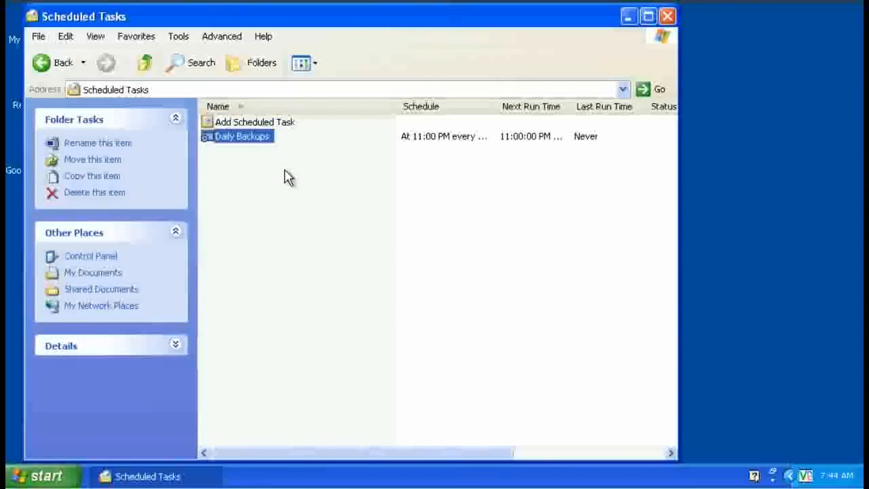
pyautogui.moveTo(433, 160)
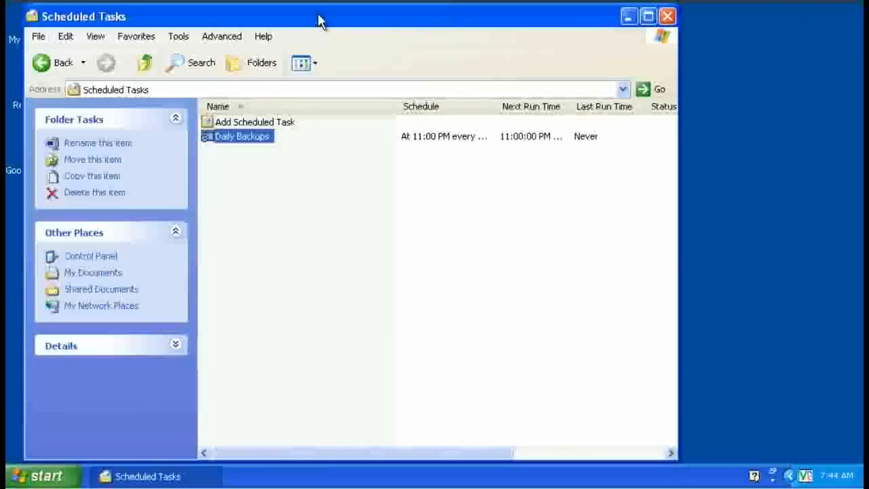
pyautogui.moveTo(668, 16)
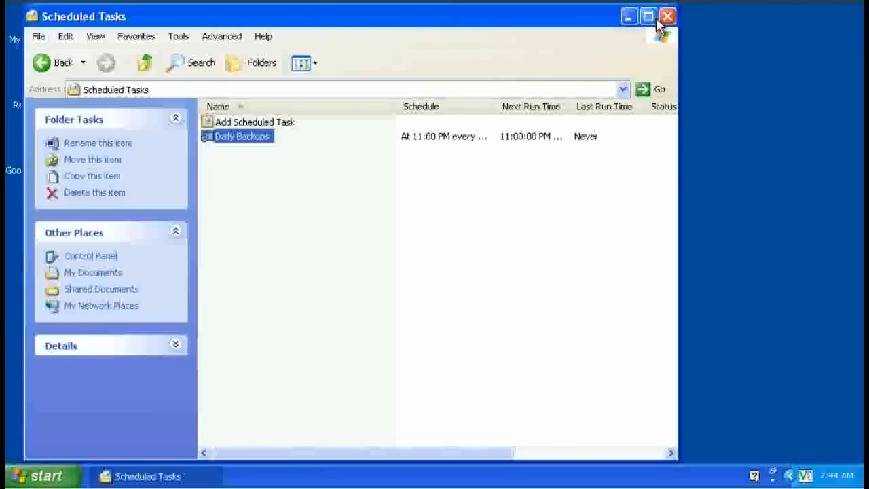
pyautogui.moveTo(648, 16)
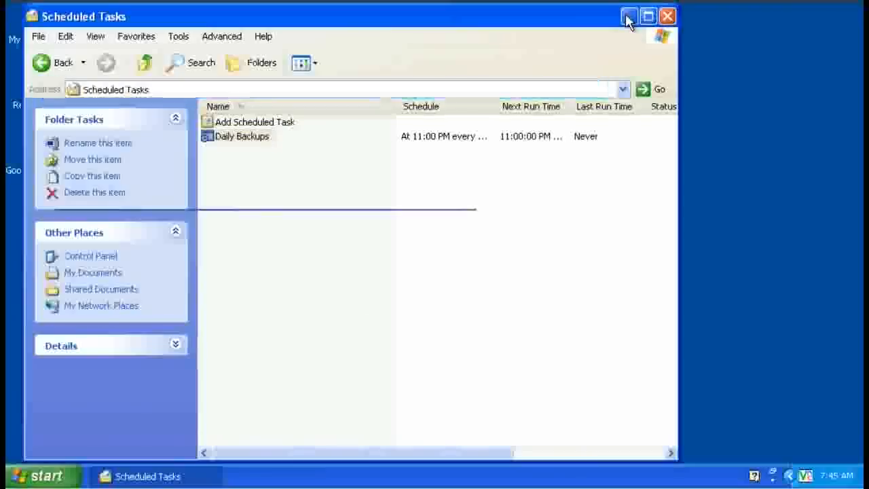
pyautogui.click(647, 16)
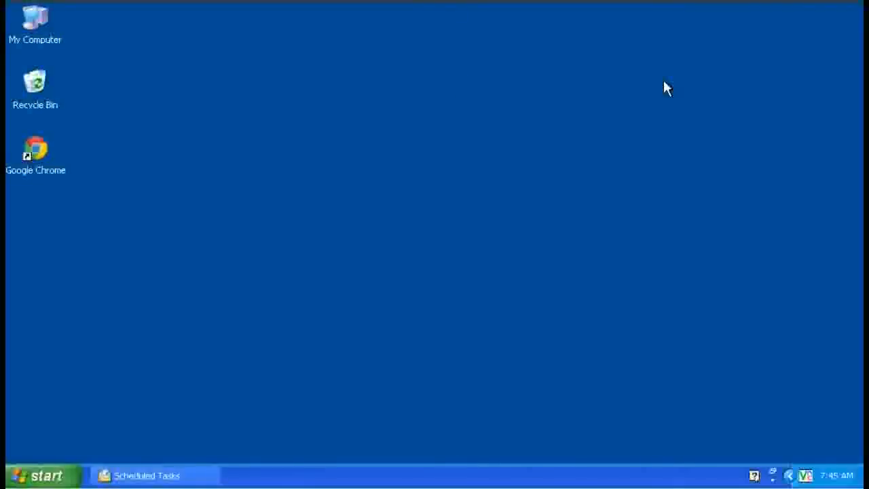